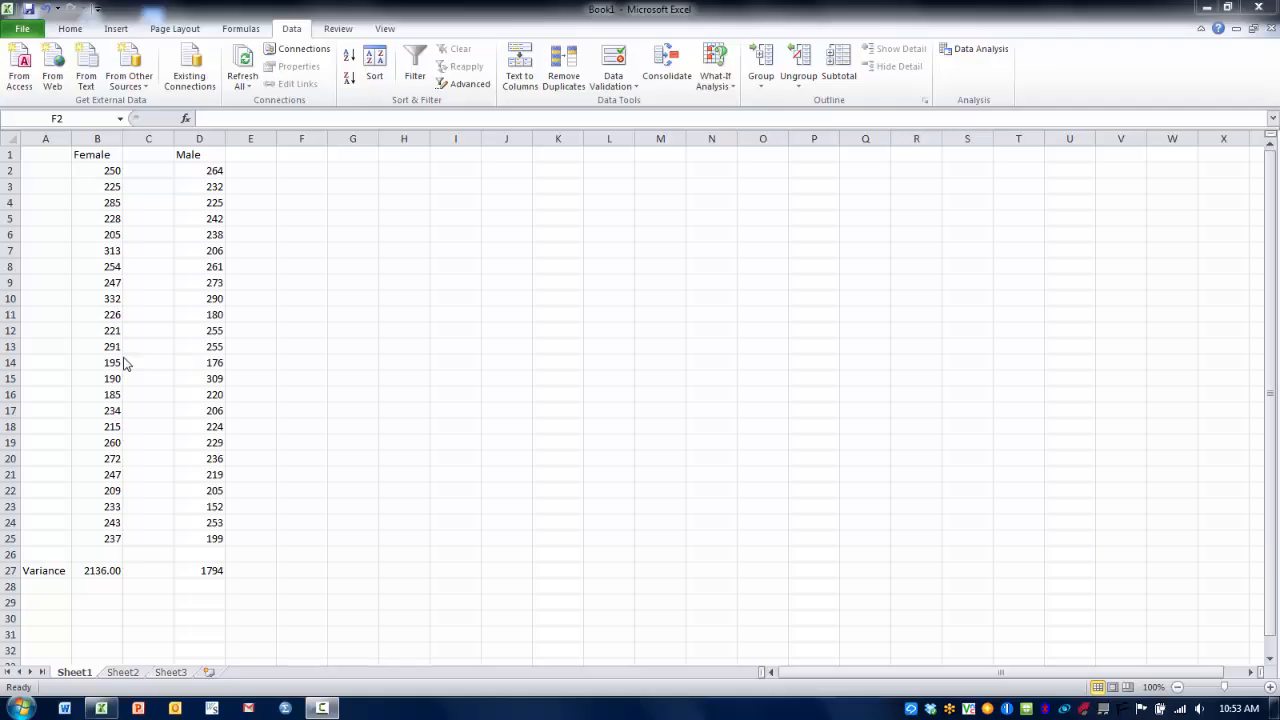
mouse_move(107, 218)
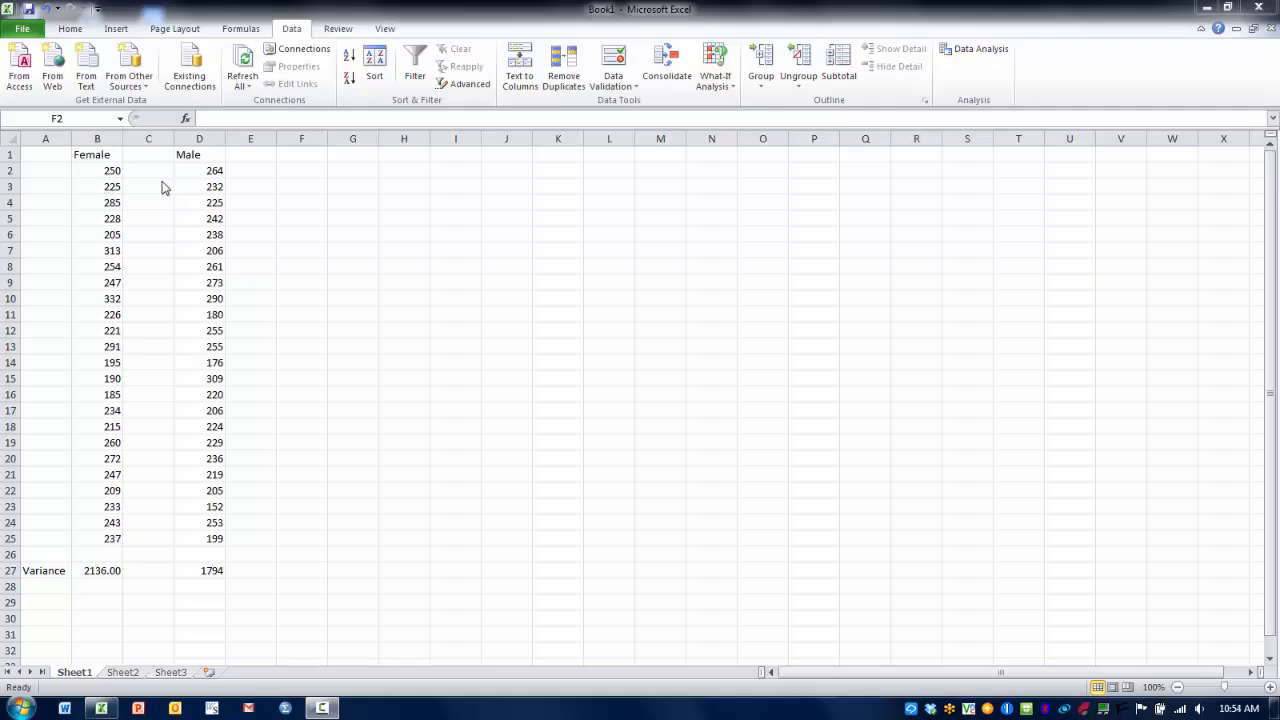
mouse_move(123, 485)
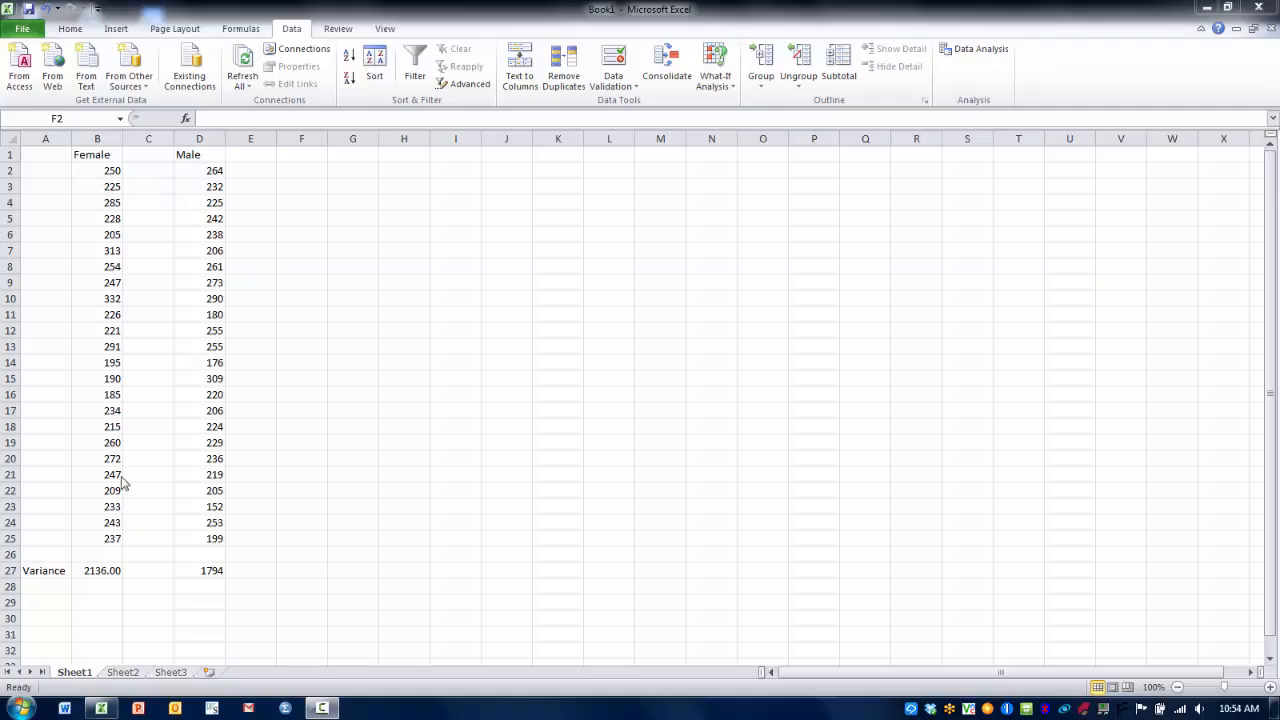
mouse_move(103, 580)
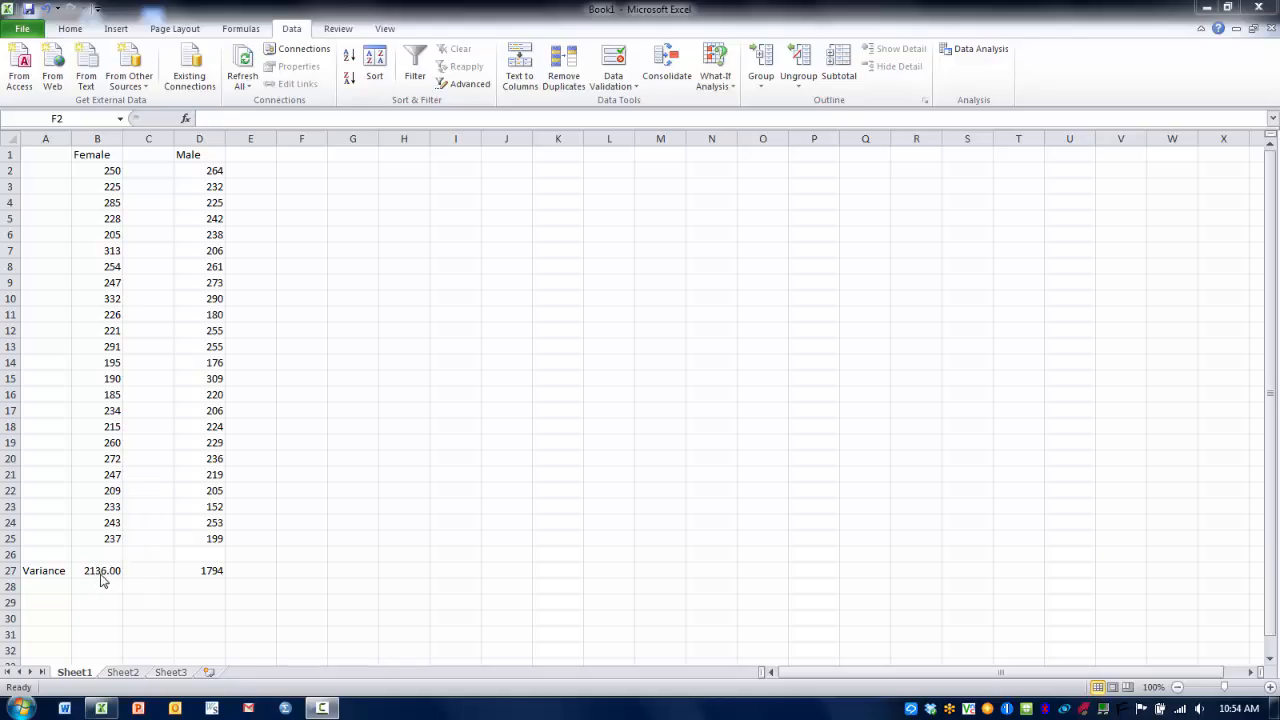
mouse_move(206, 591)
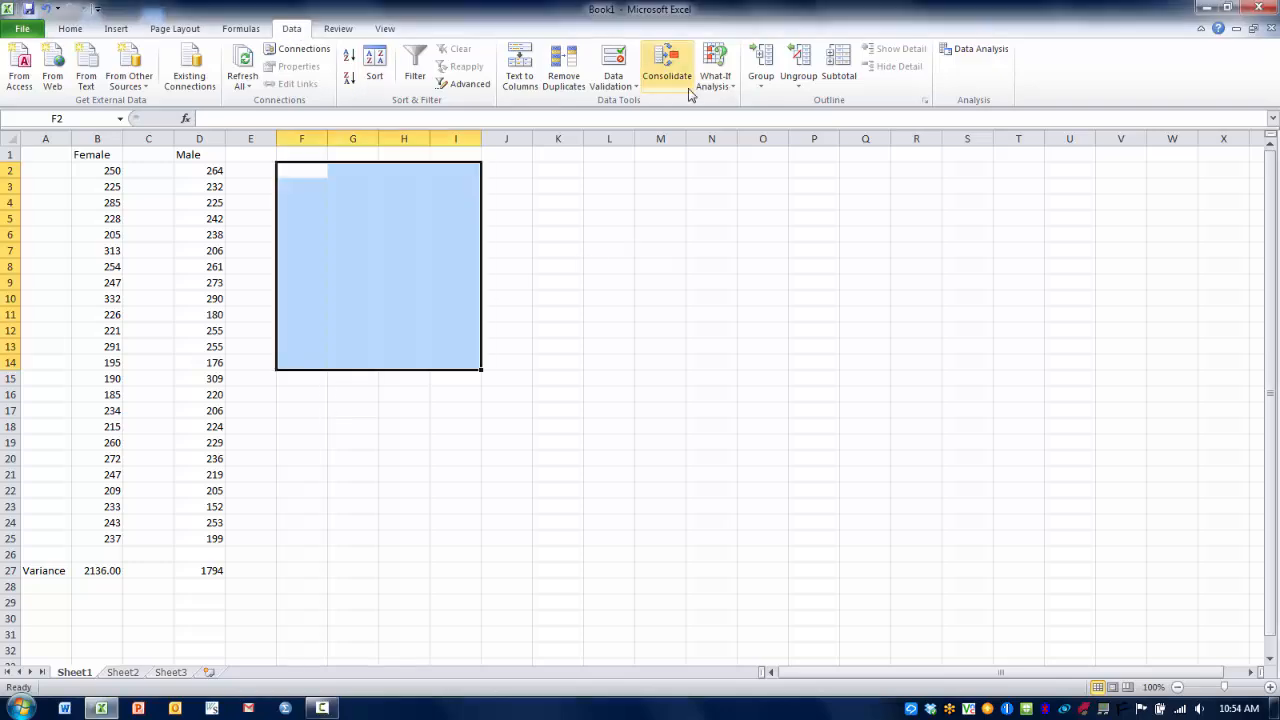
Start the z-Test: Two Sample for Means tool from Data Analysis
left_click(977, 49)
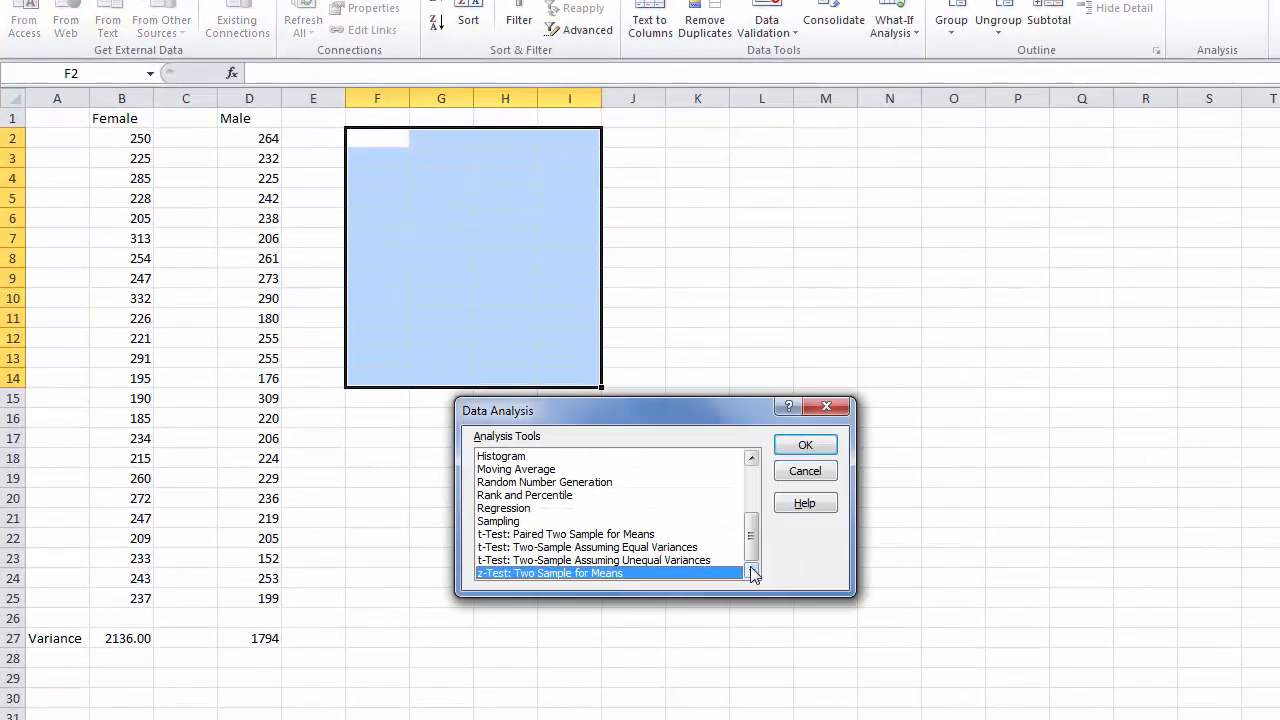
mouse_move(615, 584)
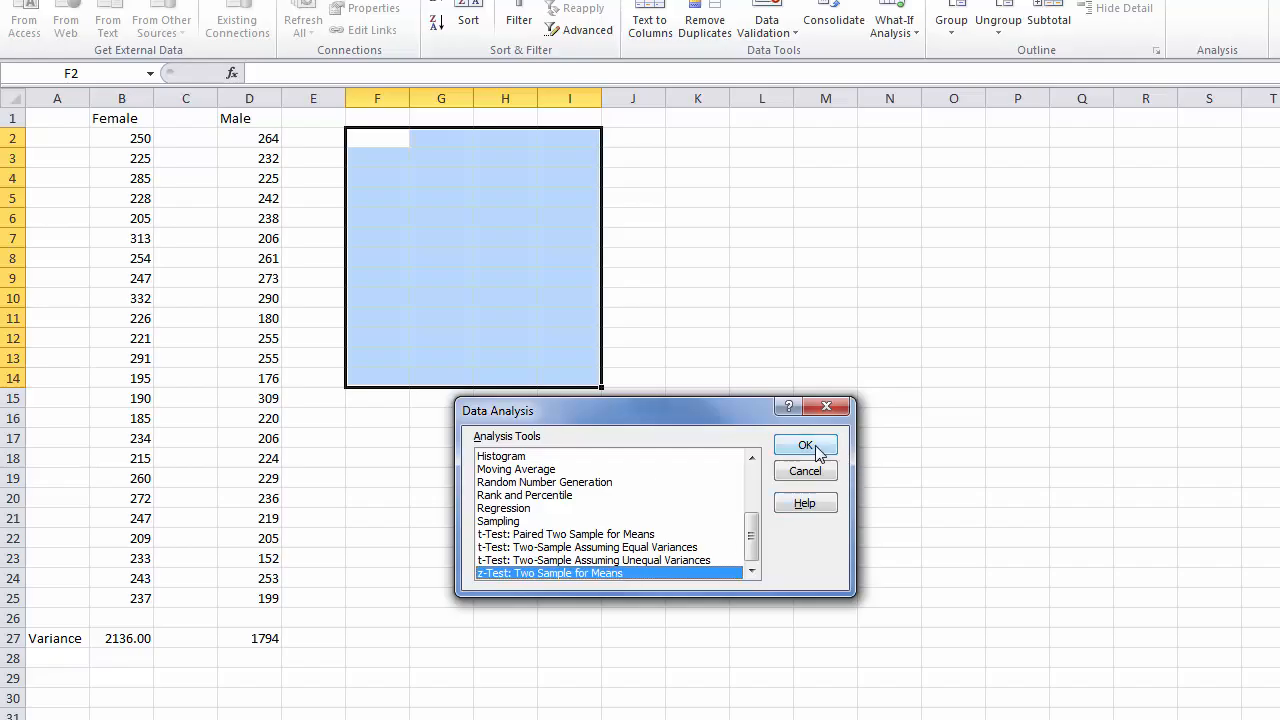
left_click(805, 445)
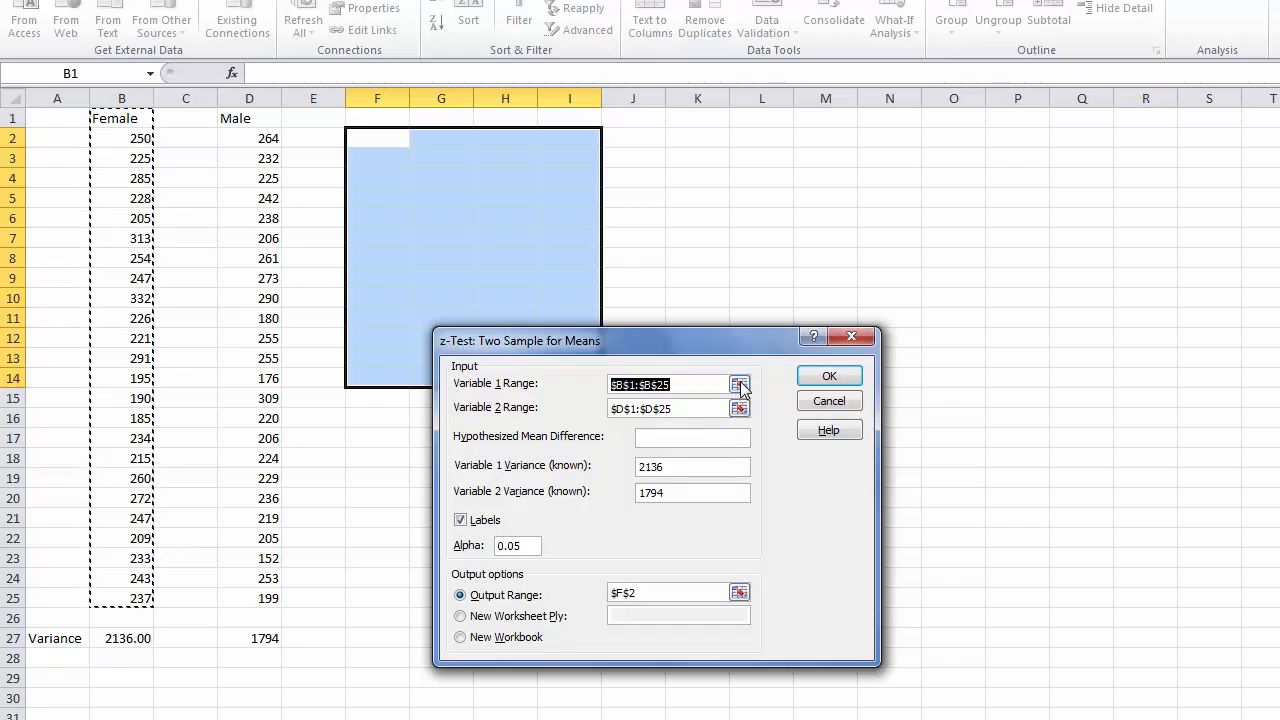
Pick Female B1:B25 as Variable 1 and Male D1:D25 as Variable 2, headers included
left_click(740, 384)
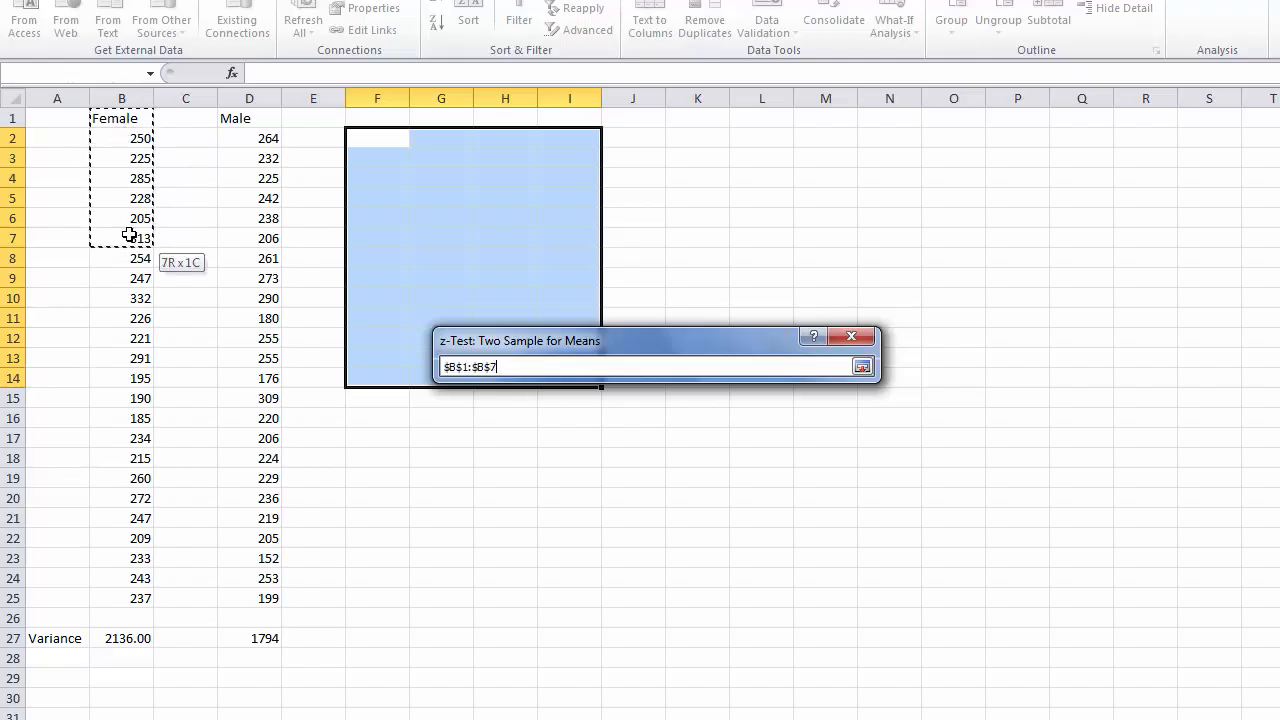
left_click_drag(122, 238, 122, 558)
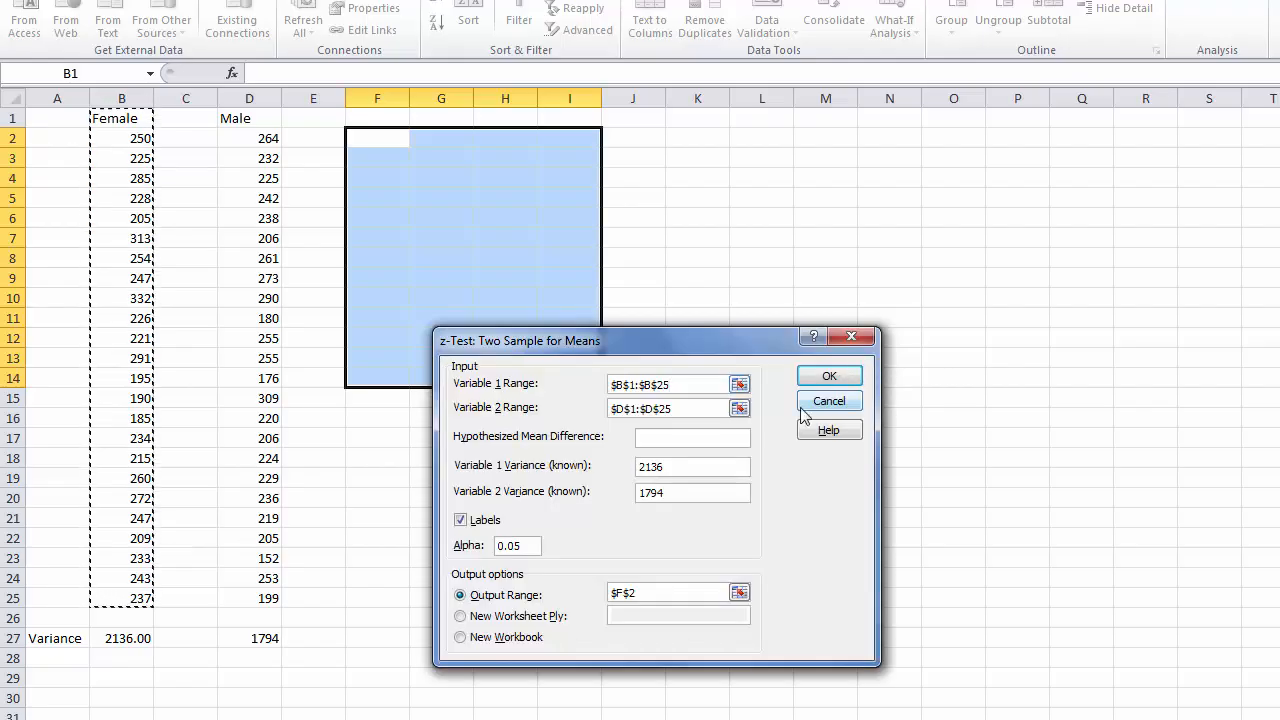
left_click(739, 408)
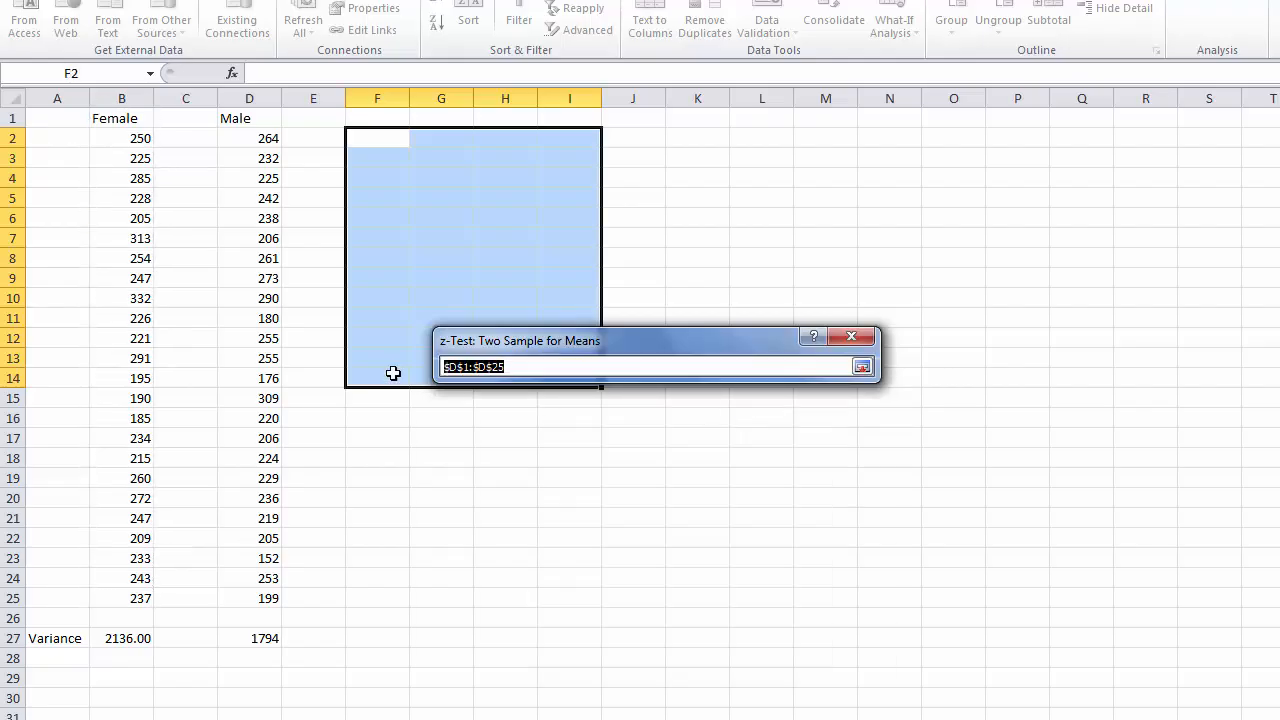
left_click_drag(249, 118, 249, 218)
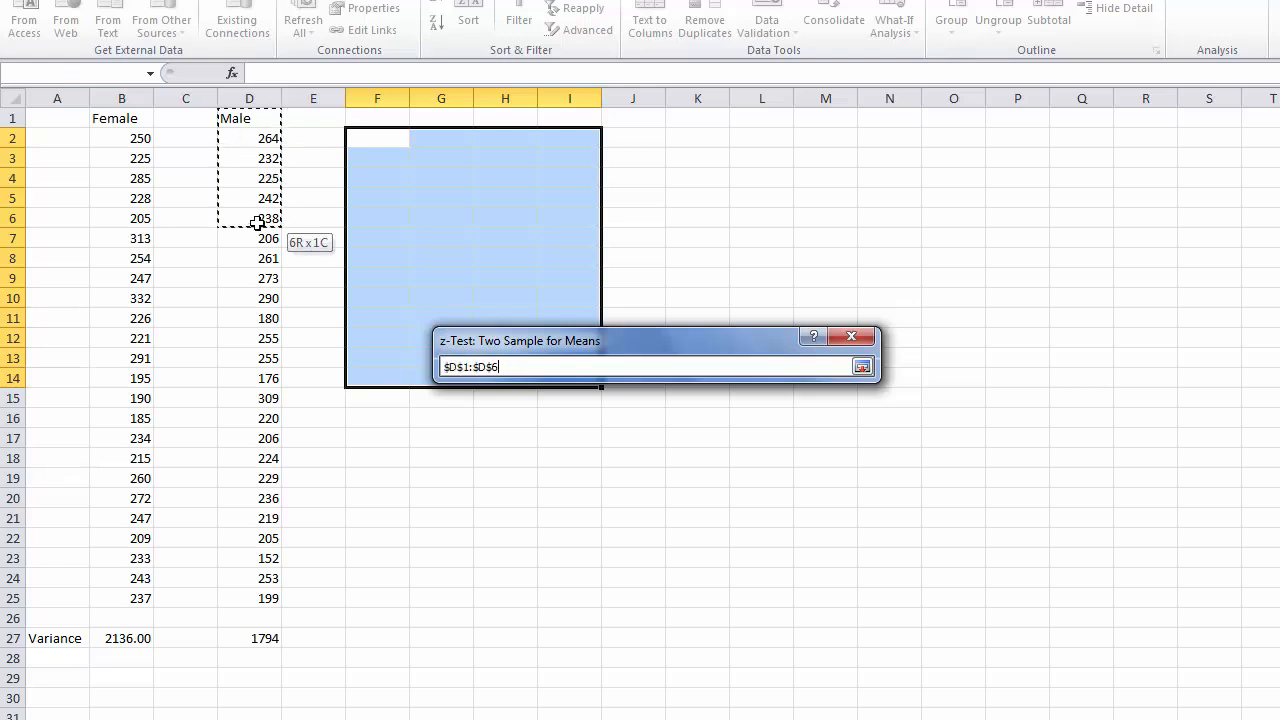
left_click_drag(249, 218, 249, 598)
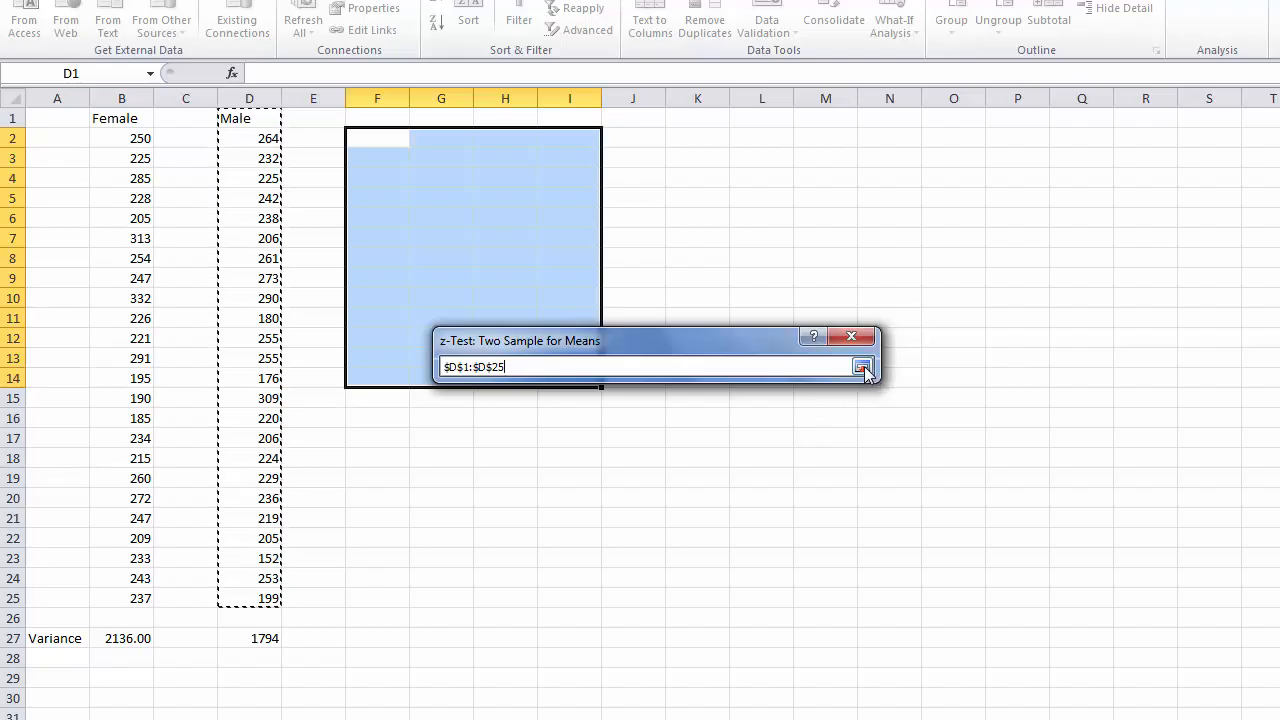
left_click(863, 367)
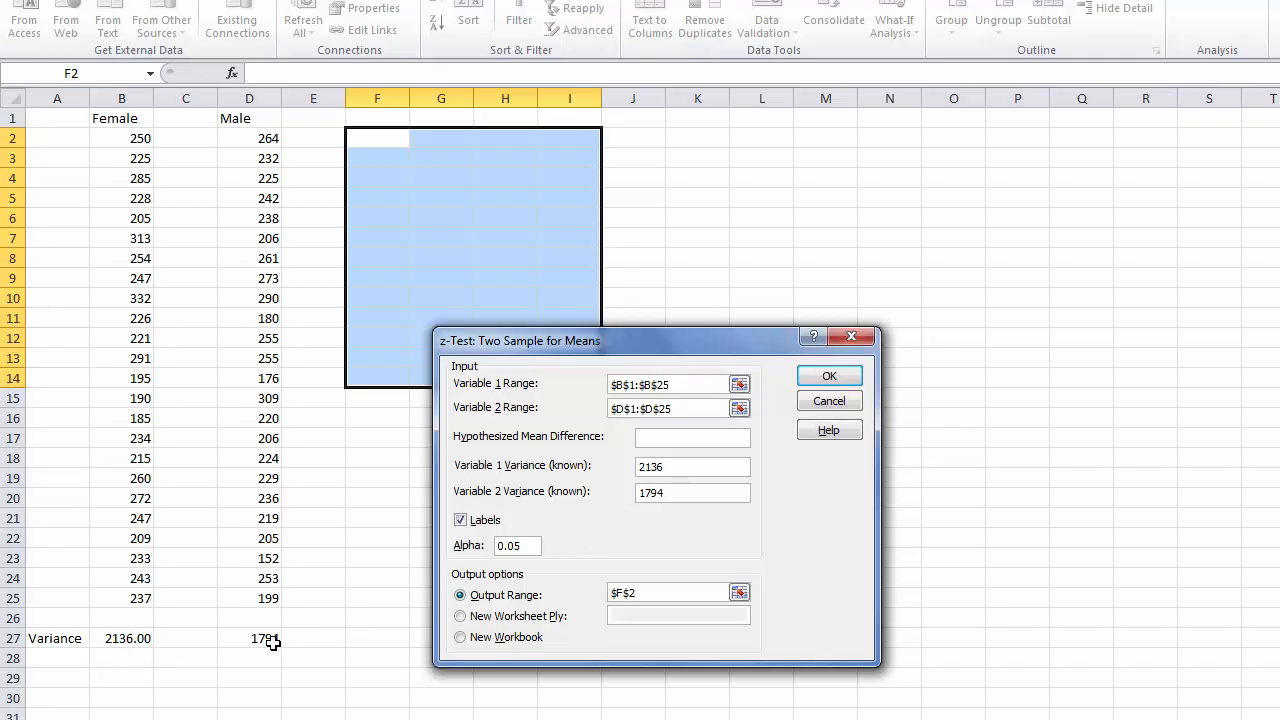
mouse_move(270, 653)
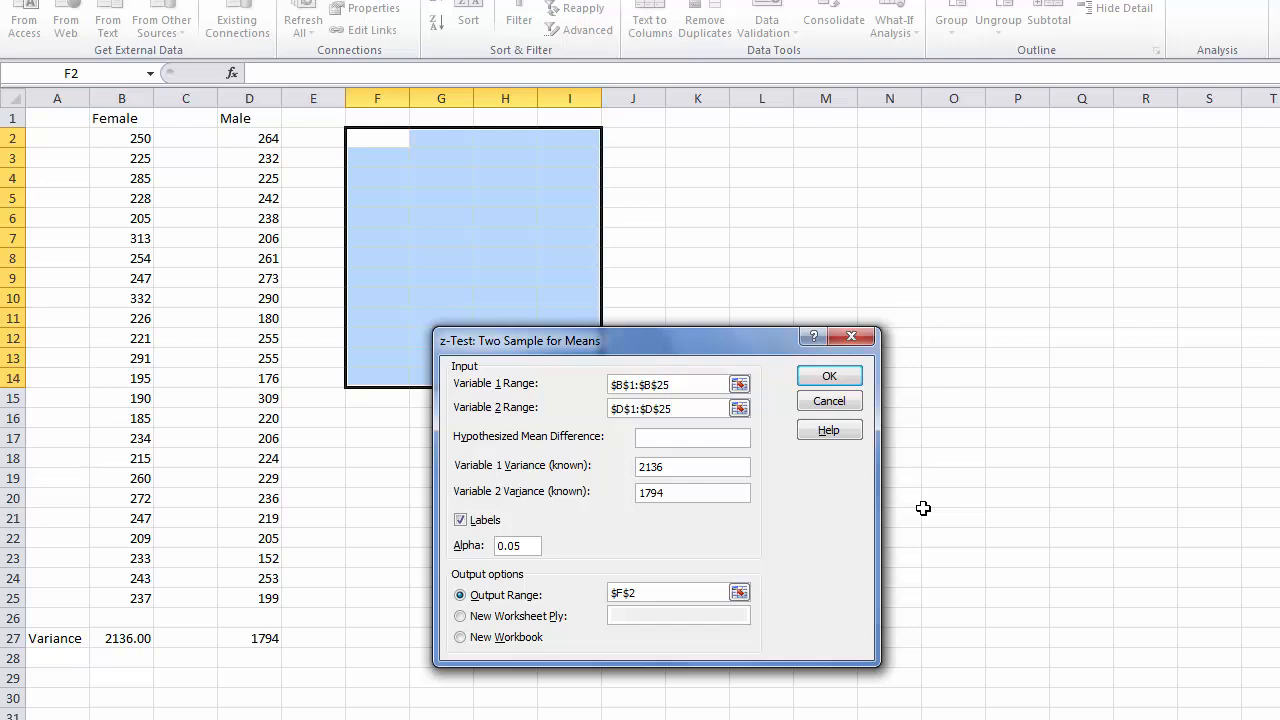
mouse_move(524, 530)
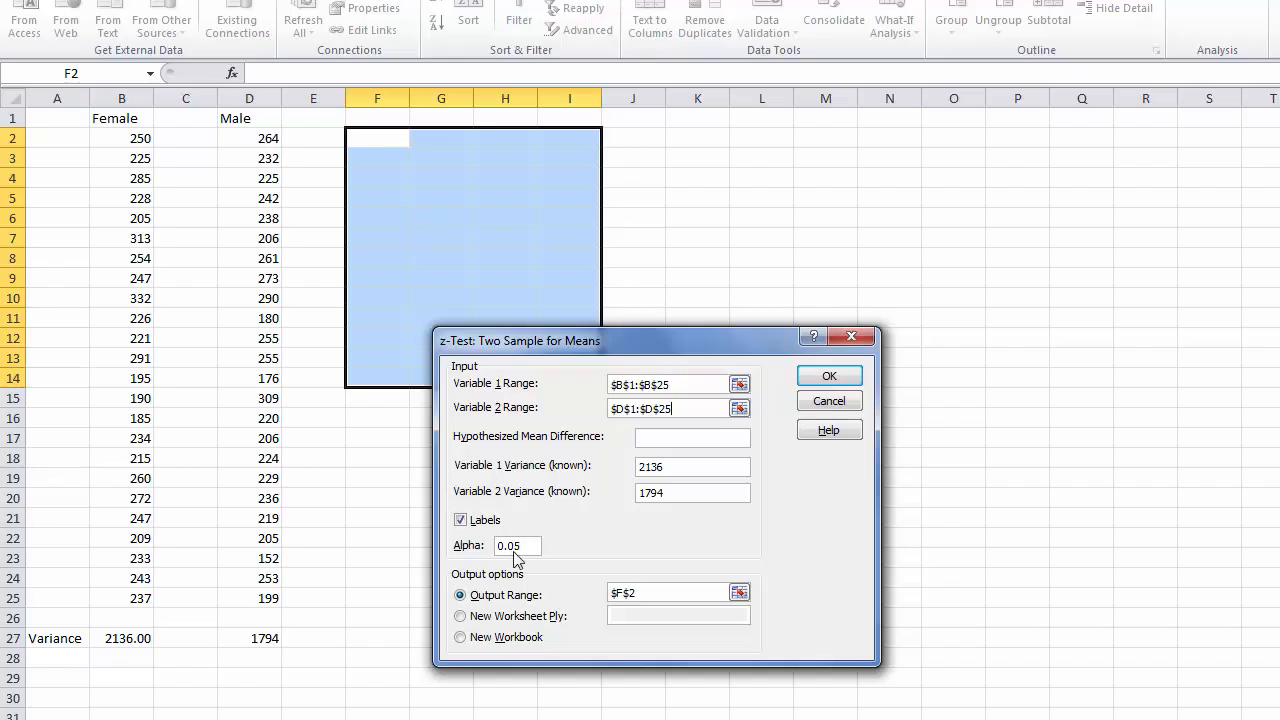
mouse_move(610, 544)
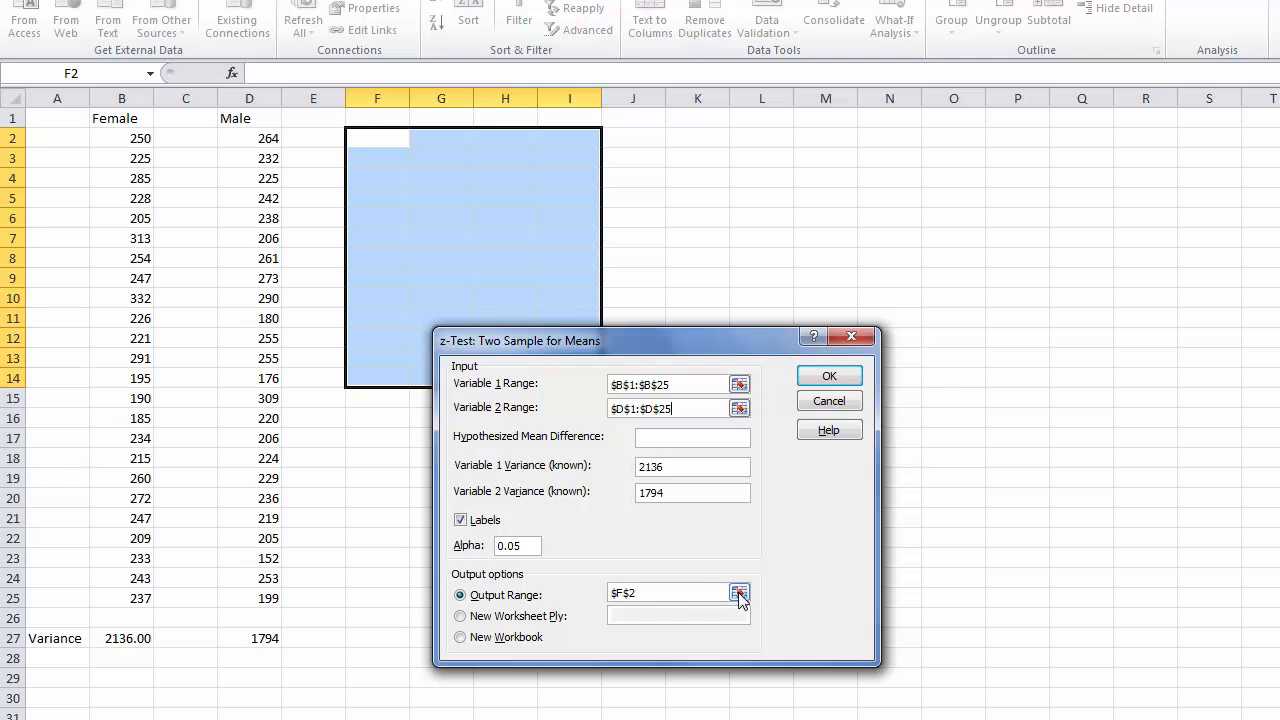
Point the output range to cell F2 and return to the z-test settings
left_click(736, 592)
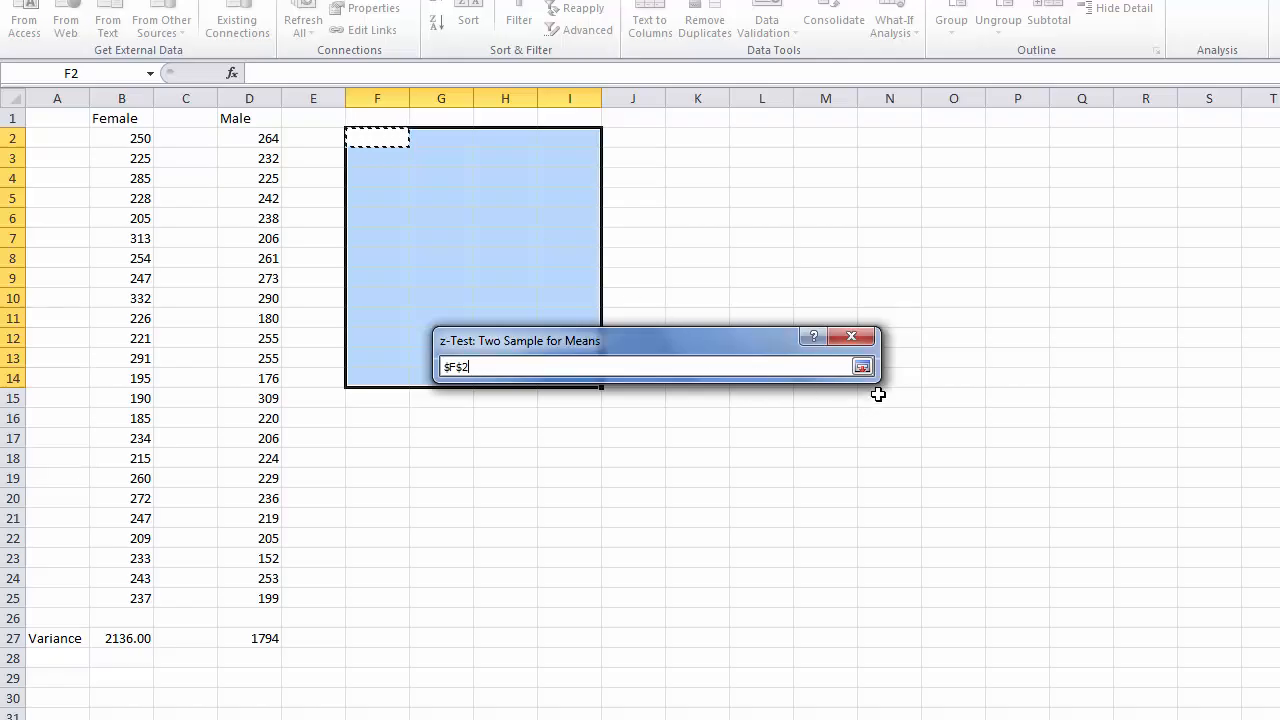
mouse_move(862, 366)
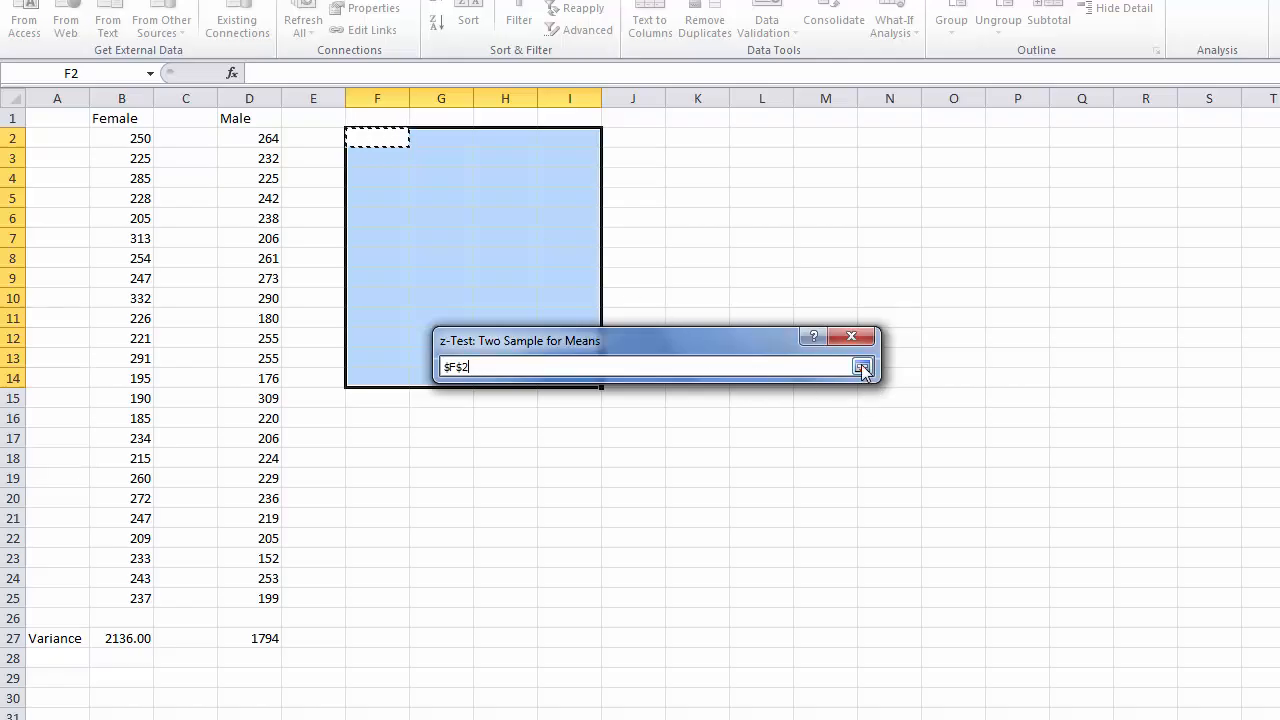
left_click(863, 367)
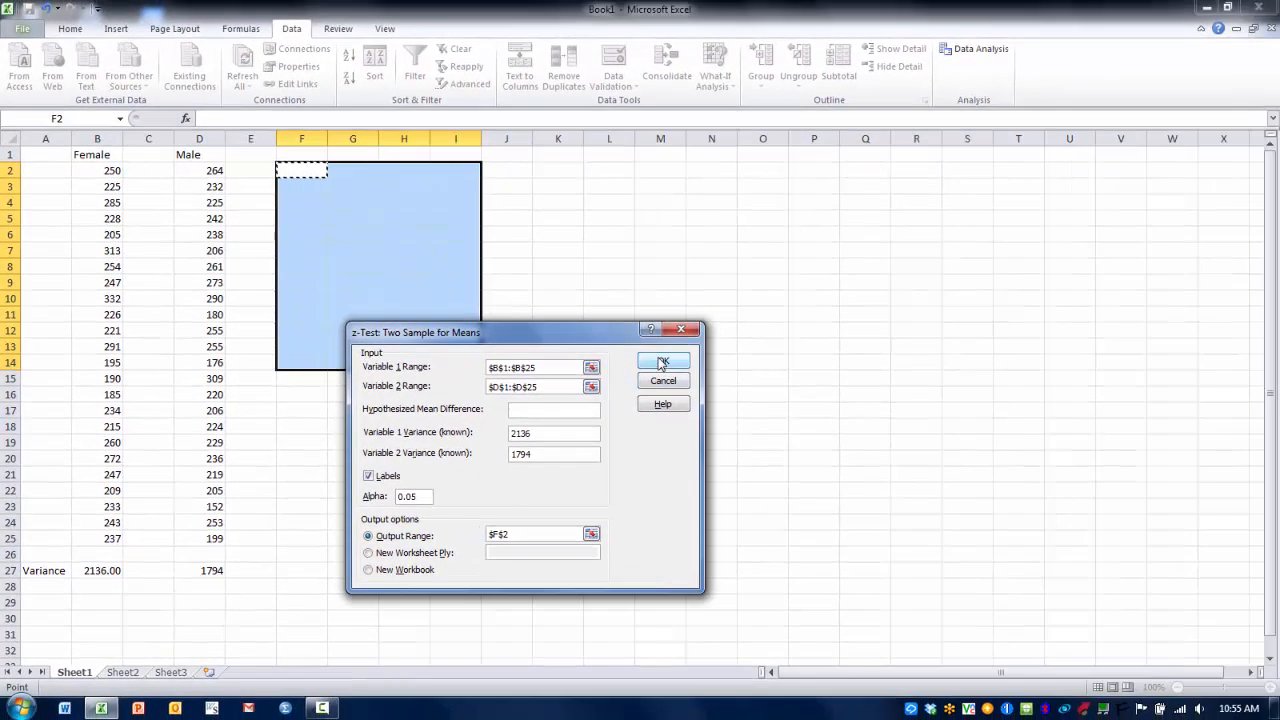
Run the z-test to F2 and widen column F so the result labels show fully
left_click(662, 363)
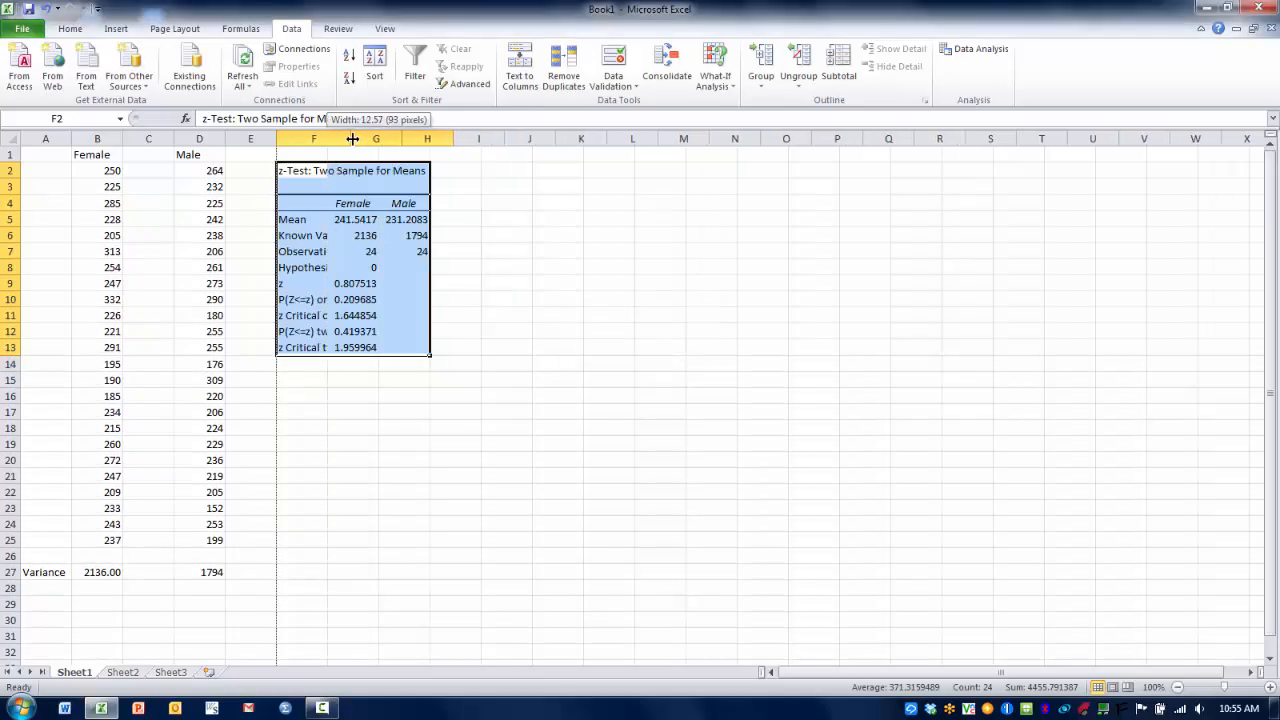
left_click_drag(351, 138, 375, 138)
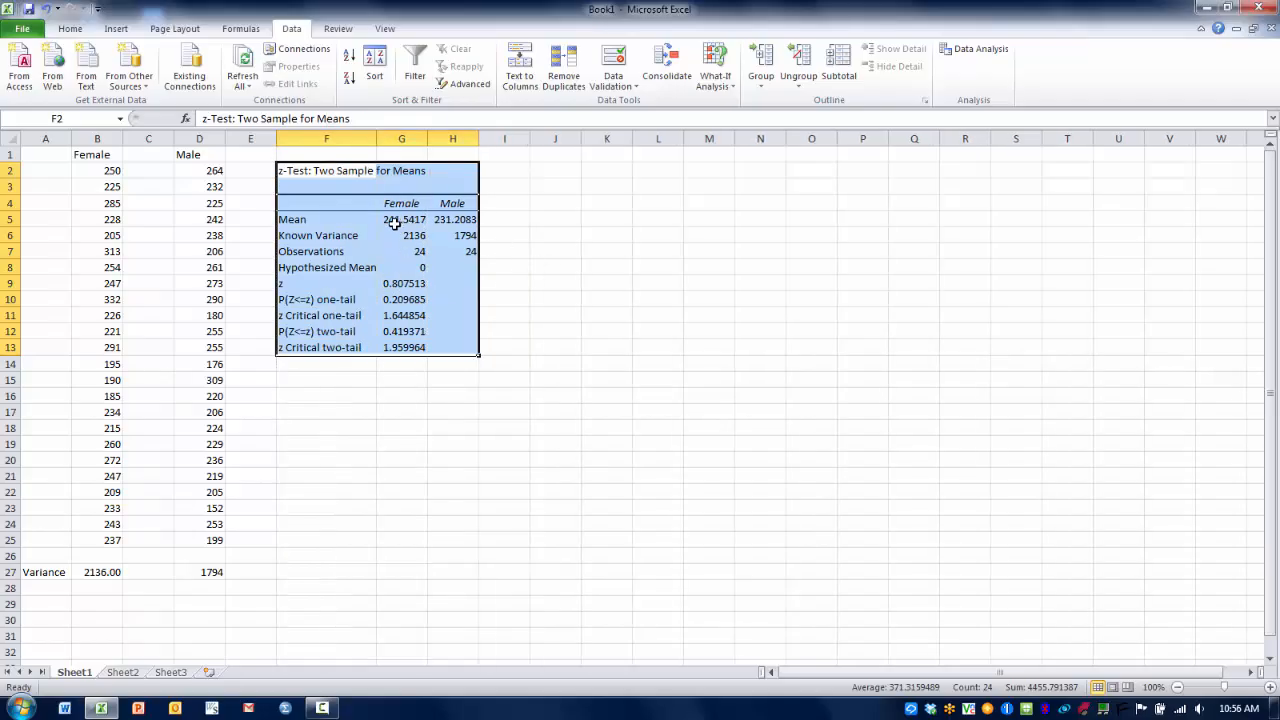
mouse_move(460, 219)
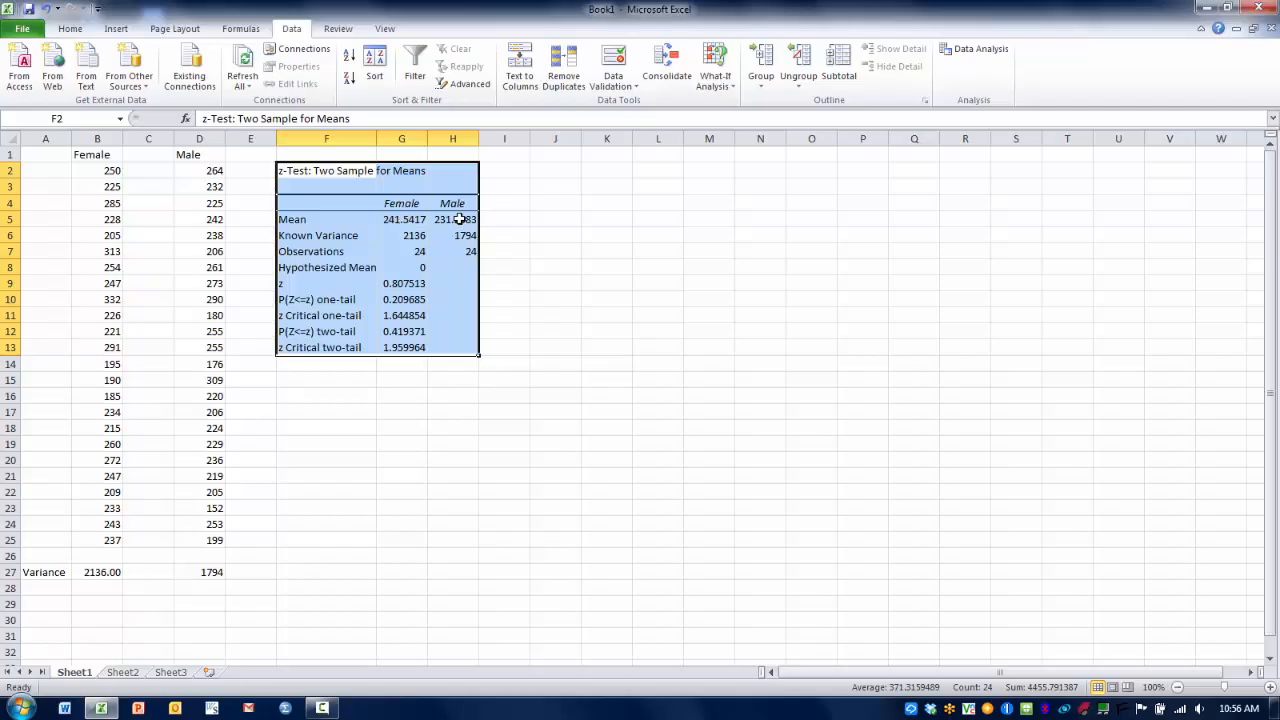
mouse_move(496, 284)
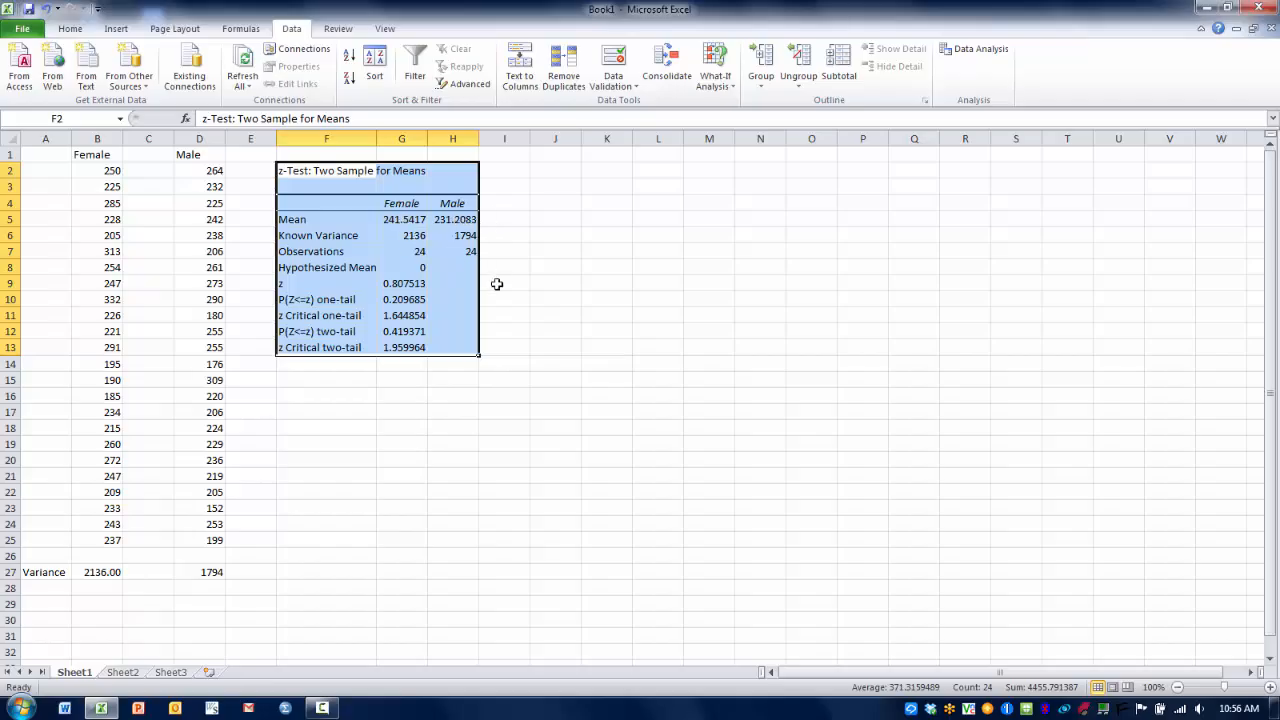
mouse_move(486, 310)
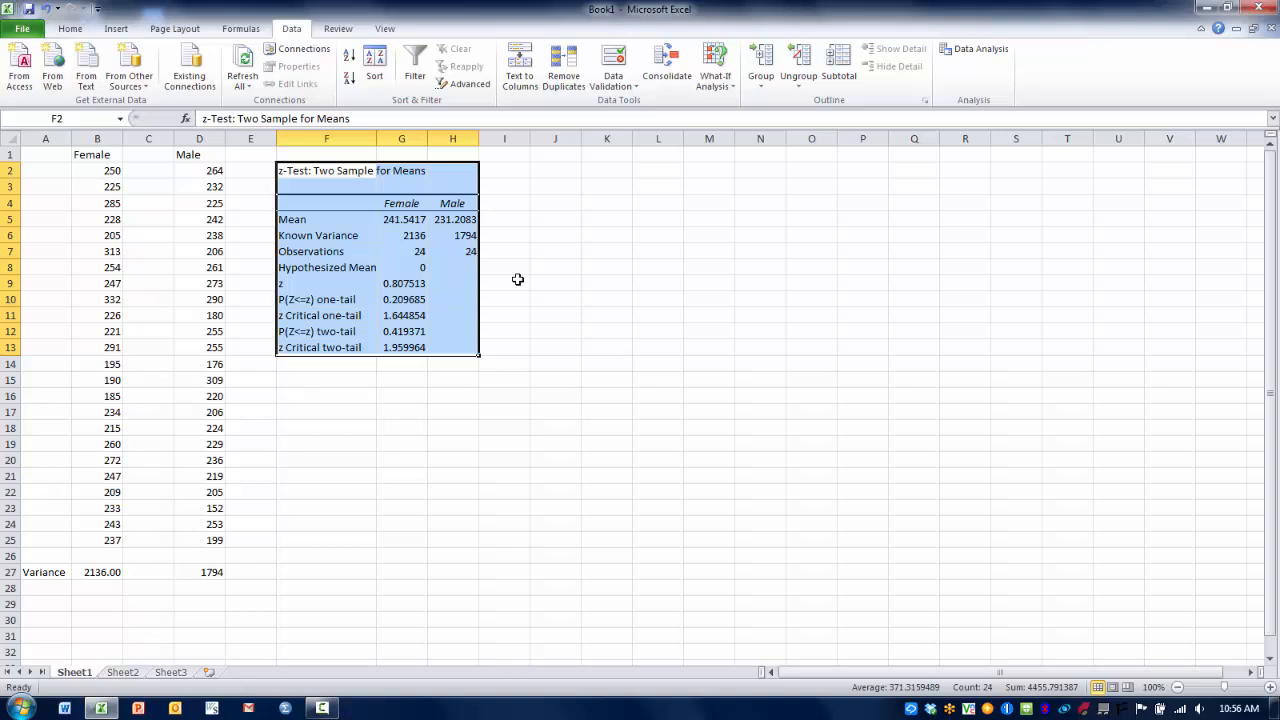
mouse_move(522, 283)
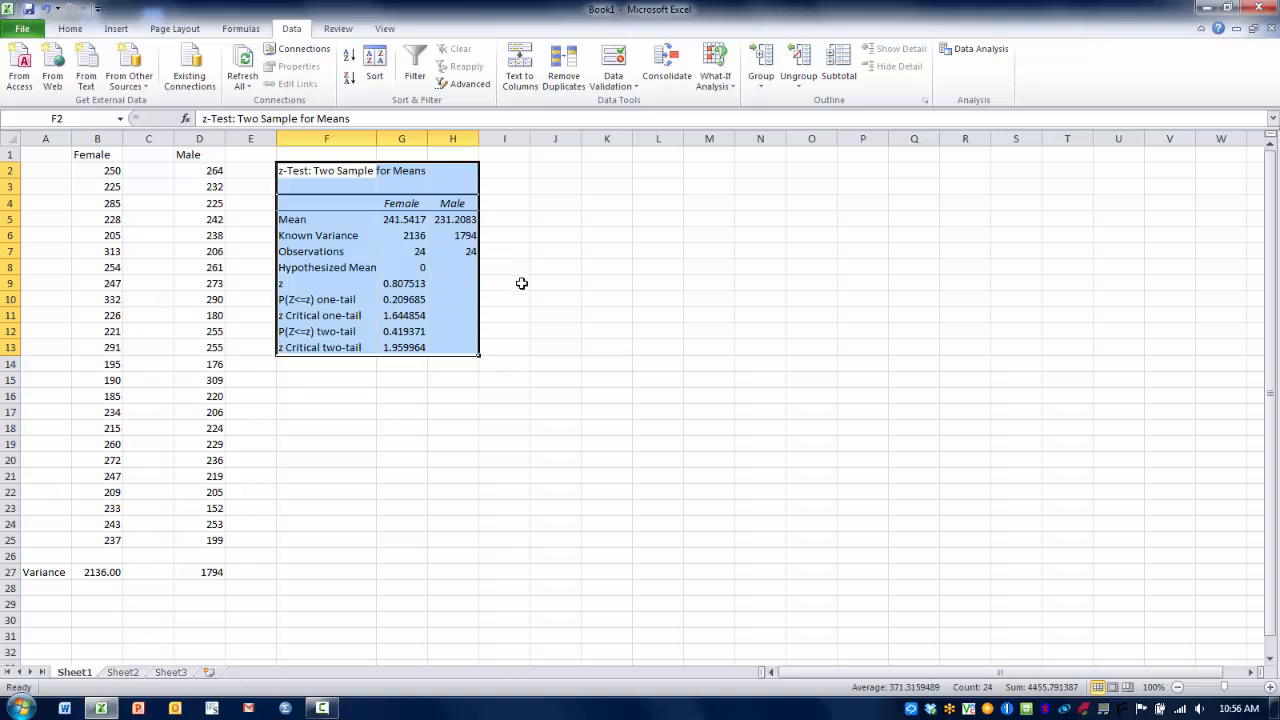
mouse_move(540, 298)
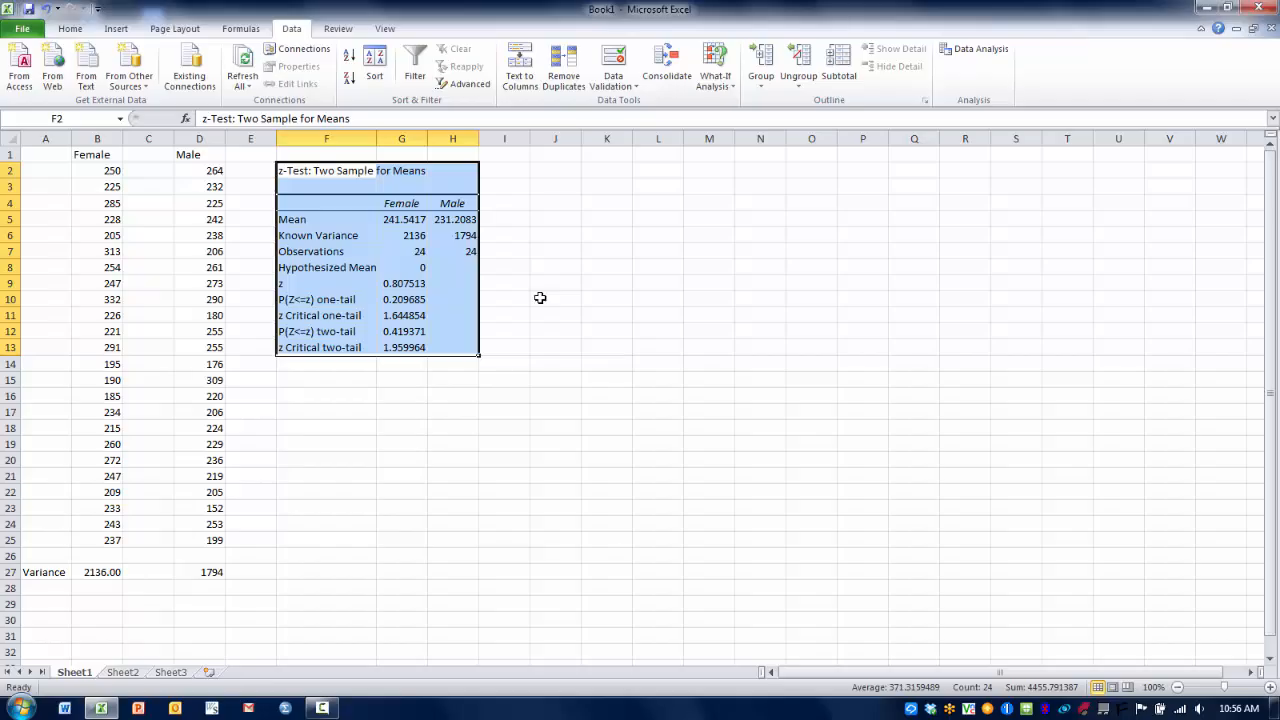
mouse_move(433, 286)
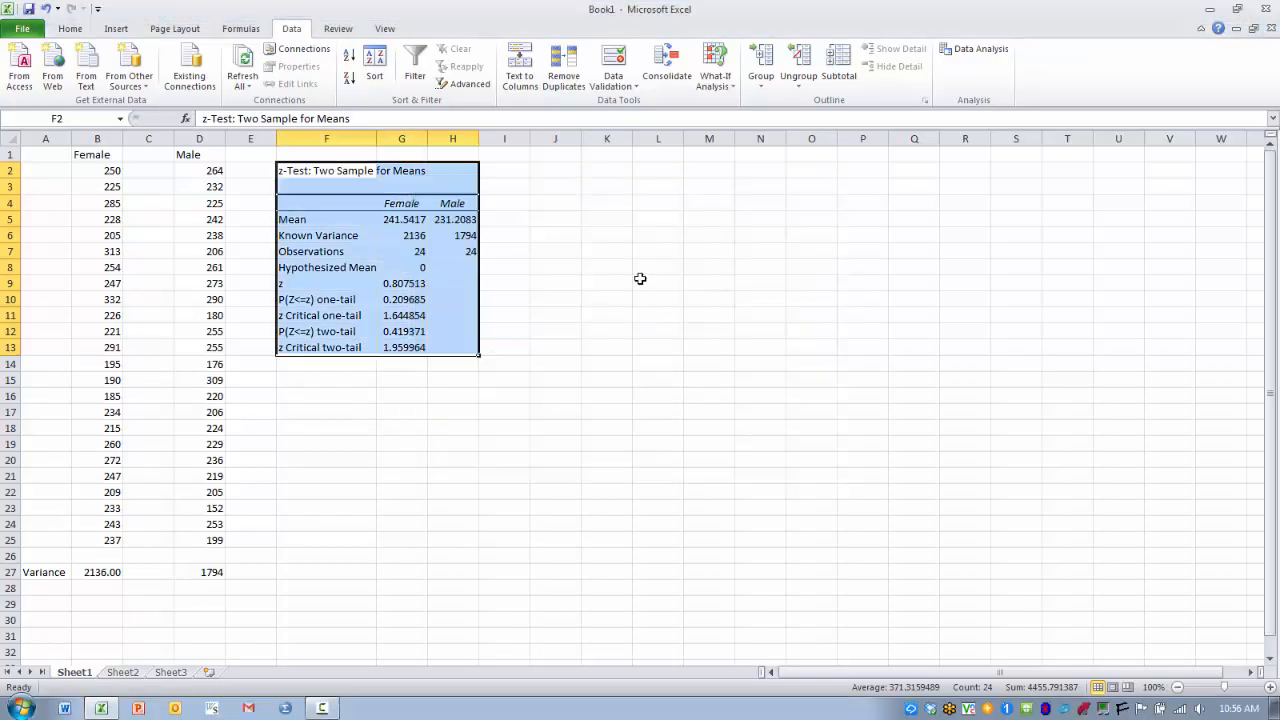
mouse_move(436, 299)
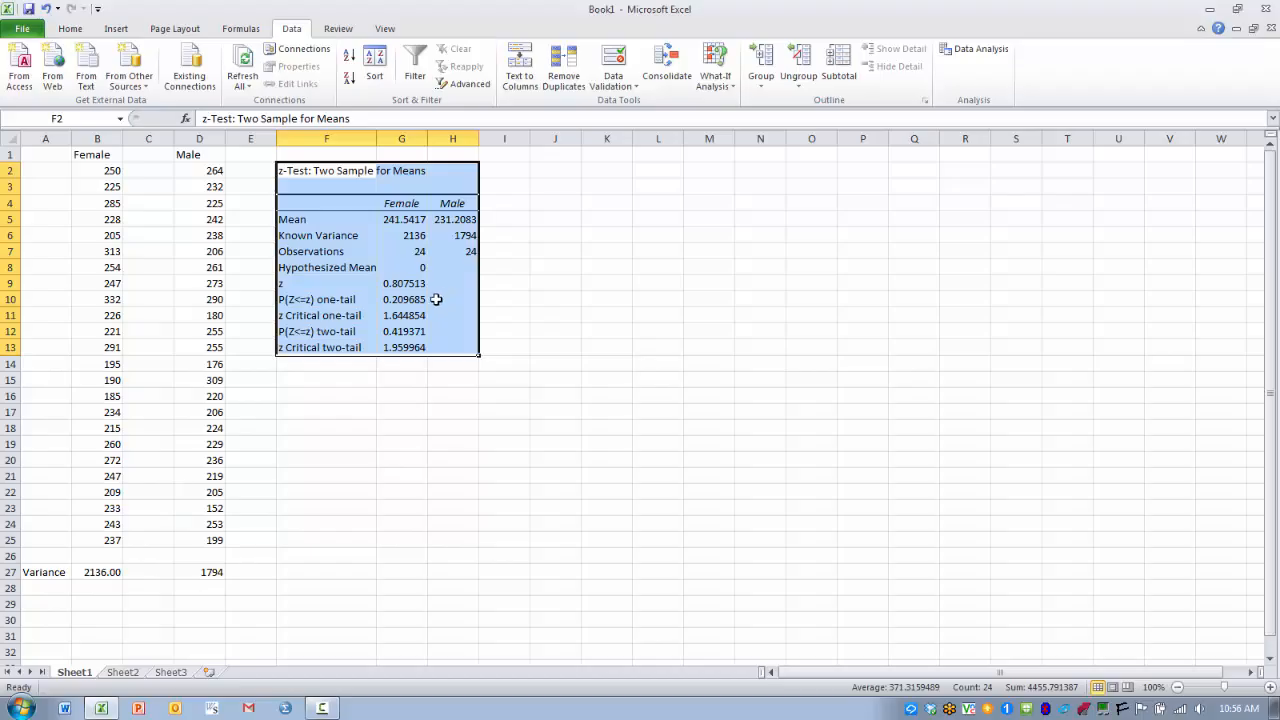
mouse_move(432, 310)
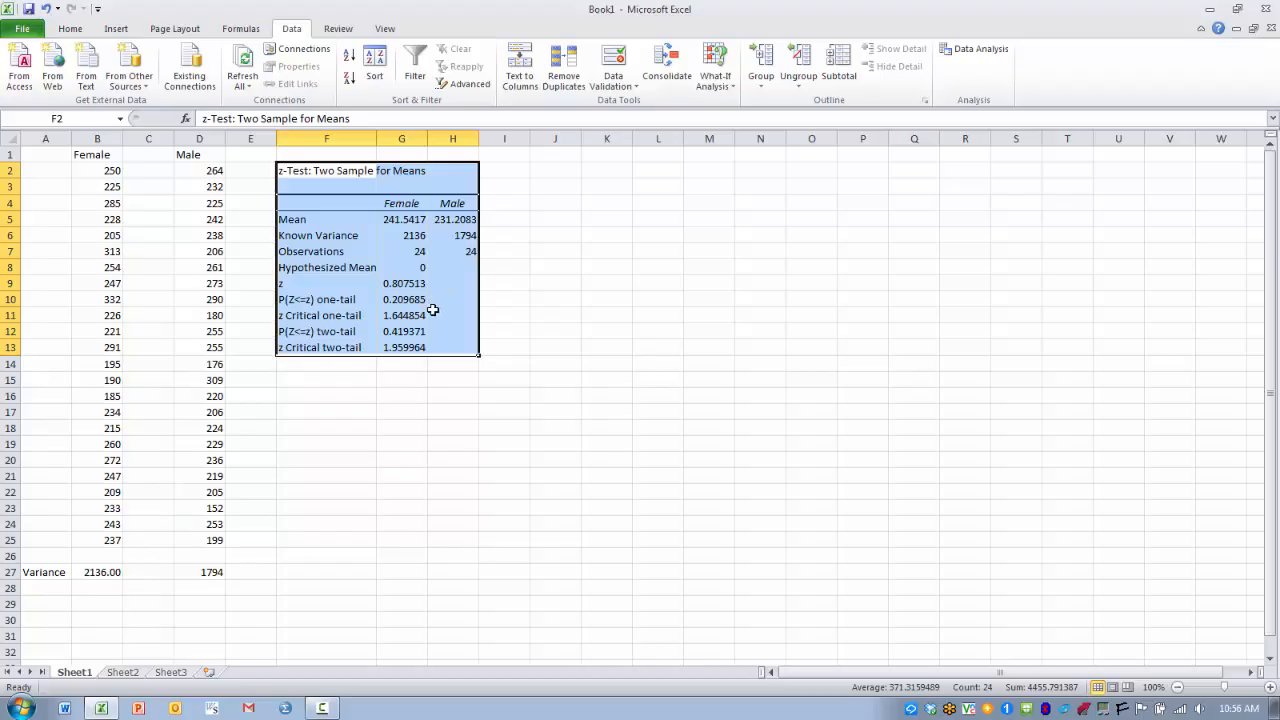
mouse_move(429, 333)
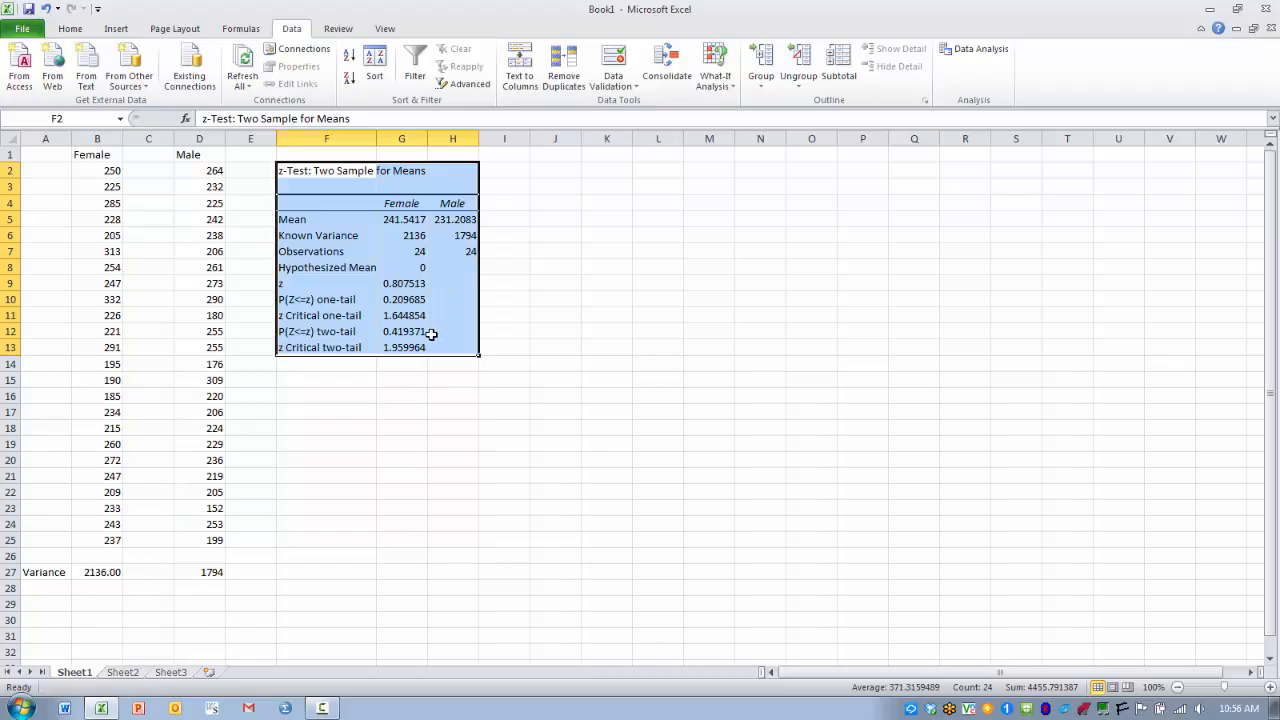
mouse_move(430, 315)
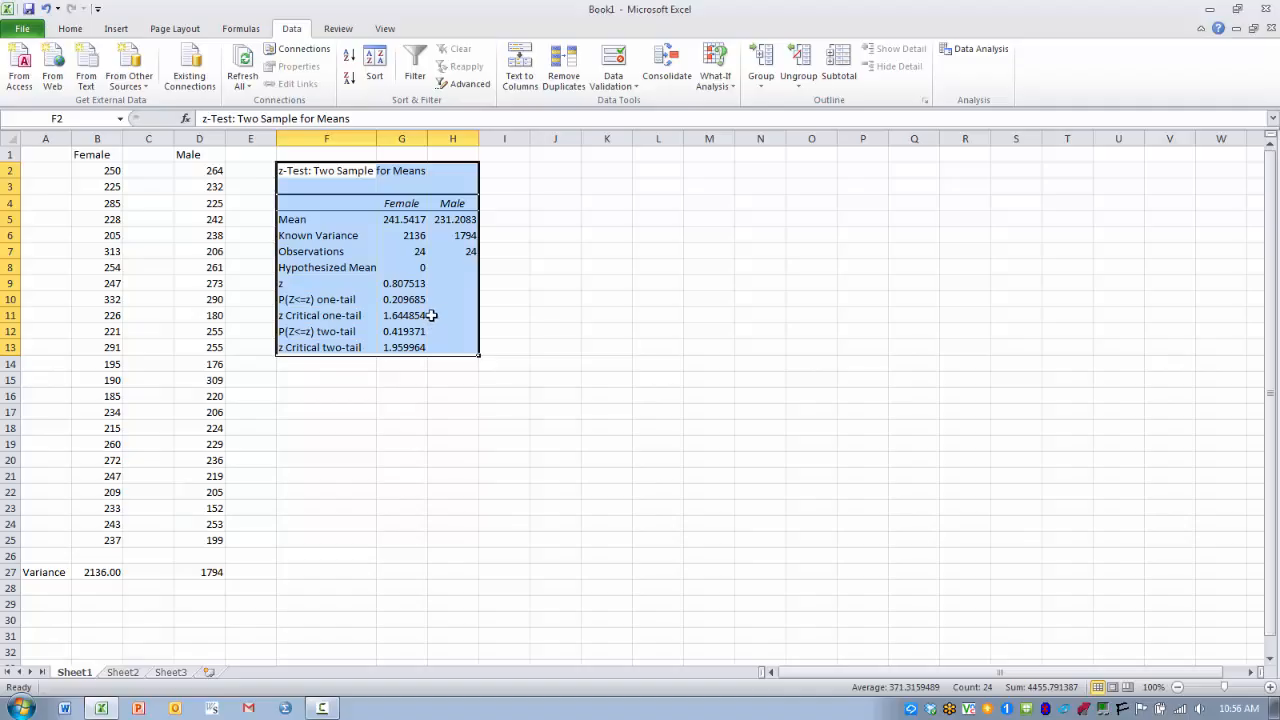
mouse_move(428, 347)
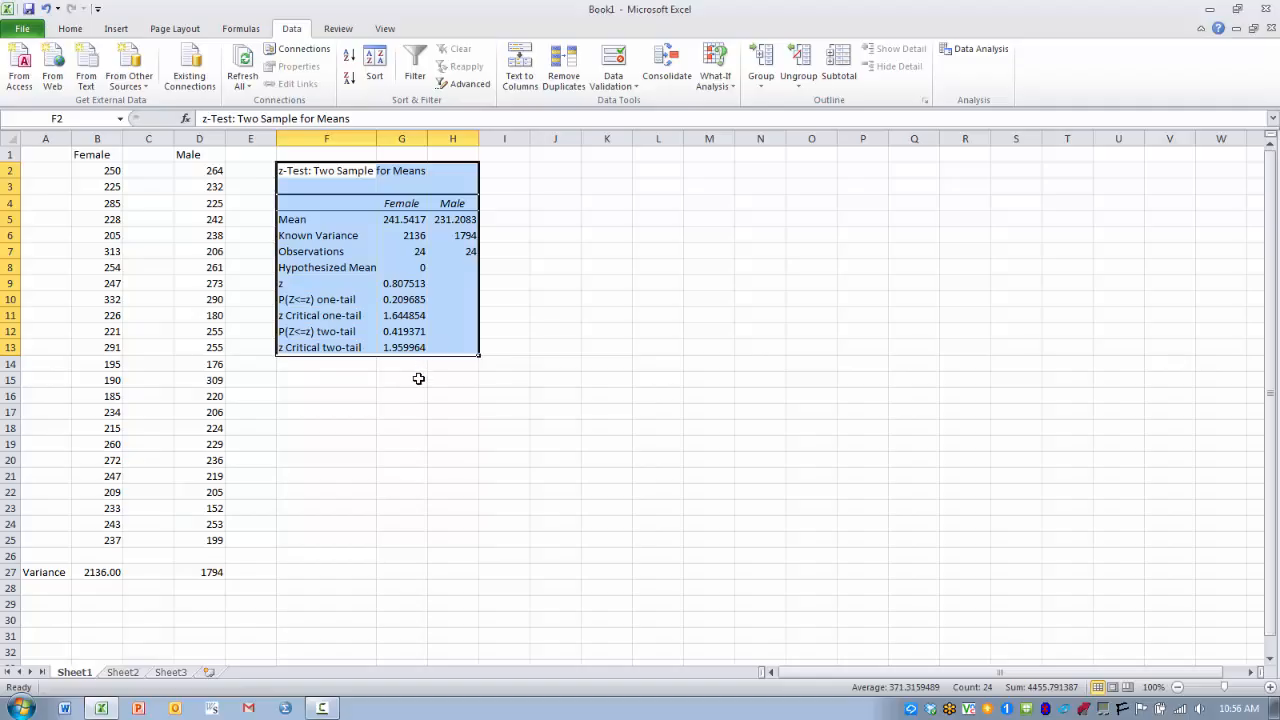
mouse_move(429, 286)
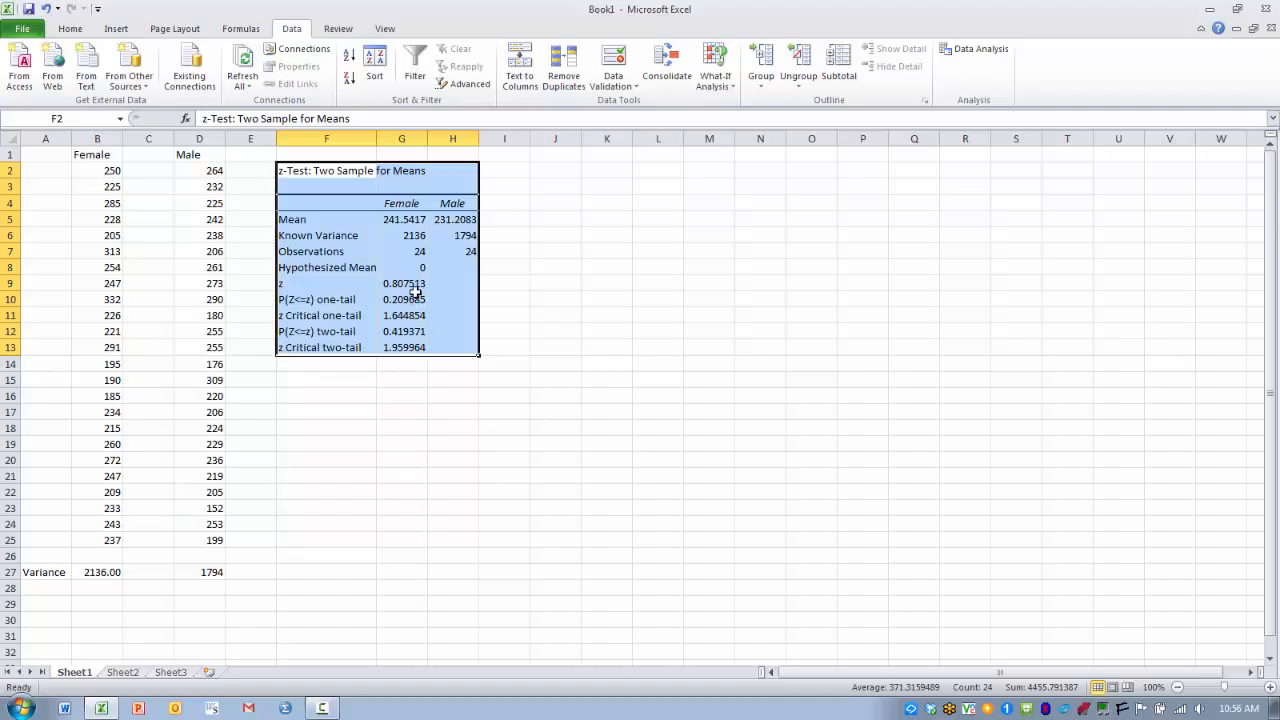
mouse_move(397, 331)
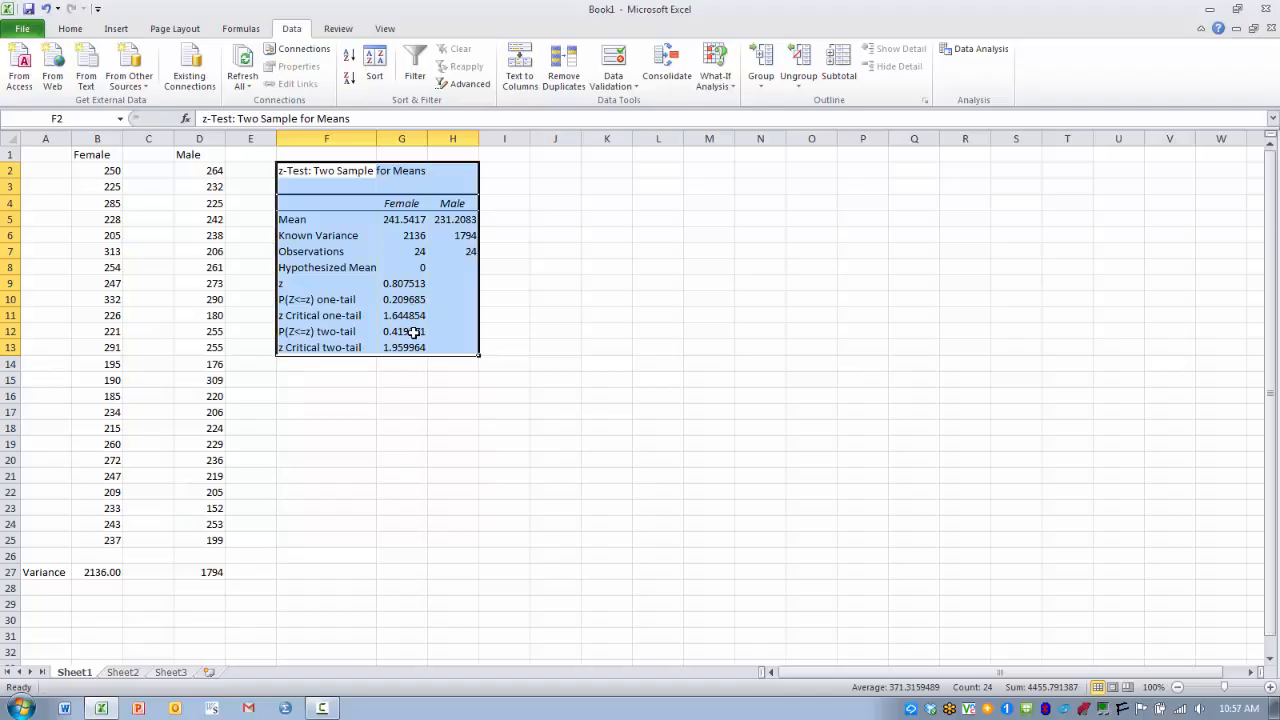
mouse_move(494, 335)
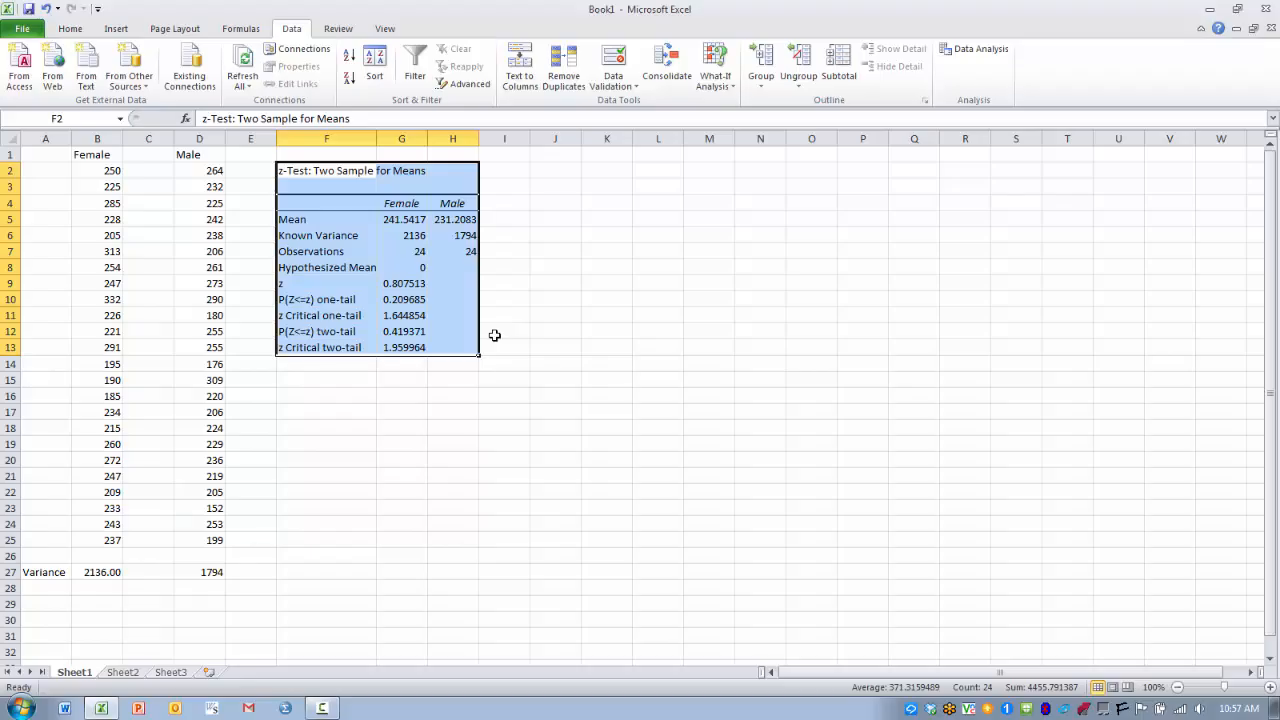
mouse_move(504, 223)
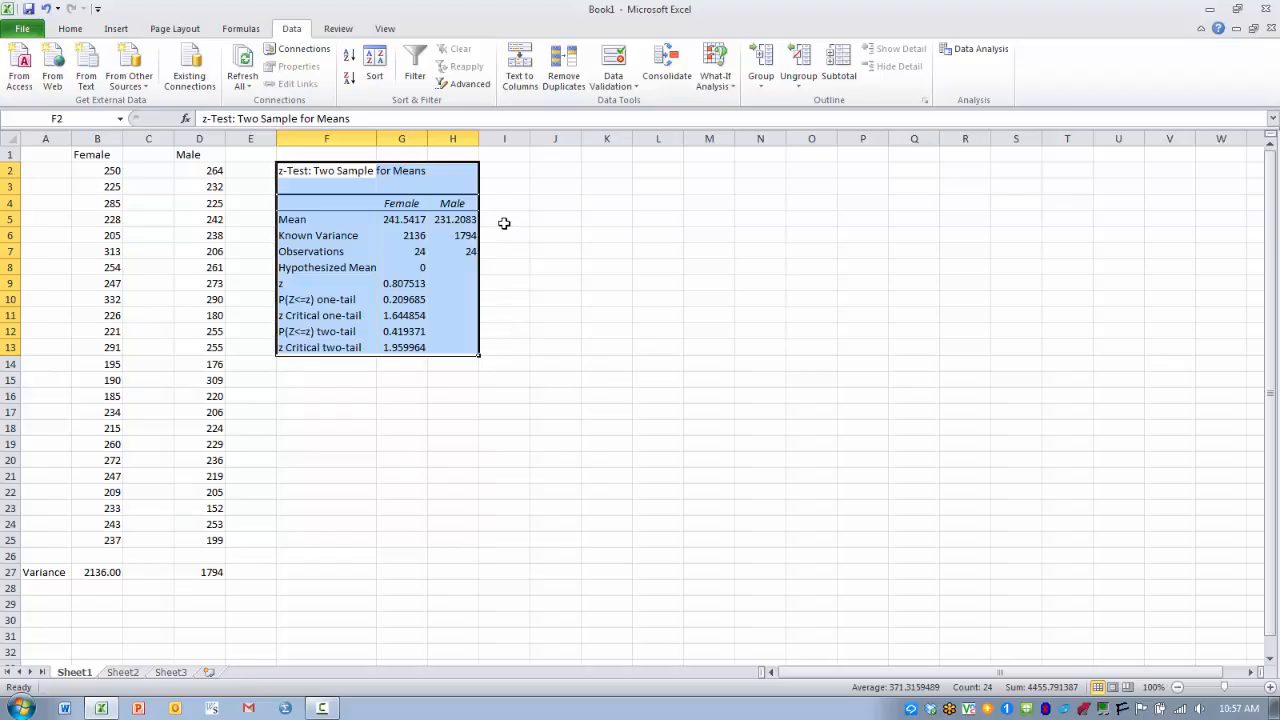
mouse_move(424, 343)
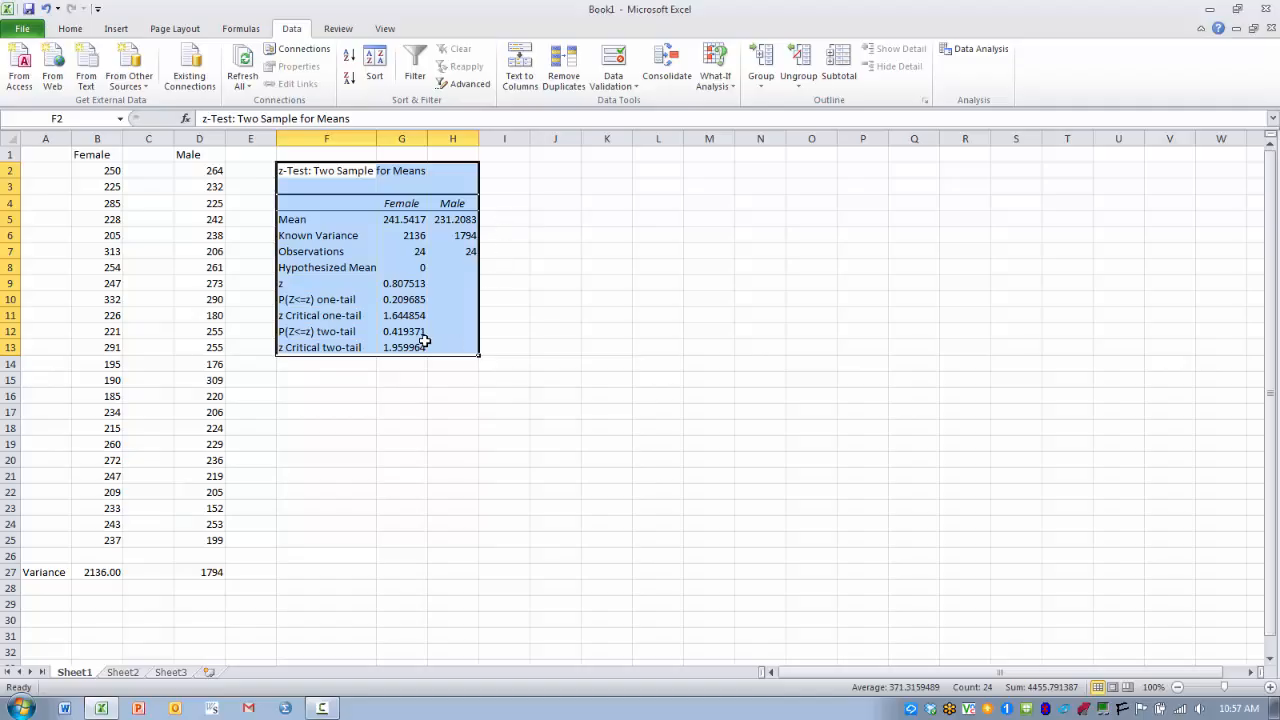
mouse_move(427, 331)
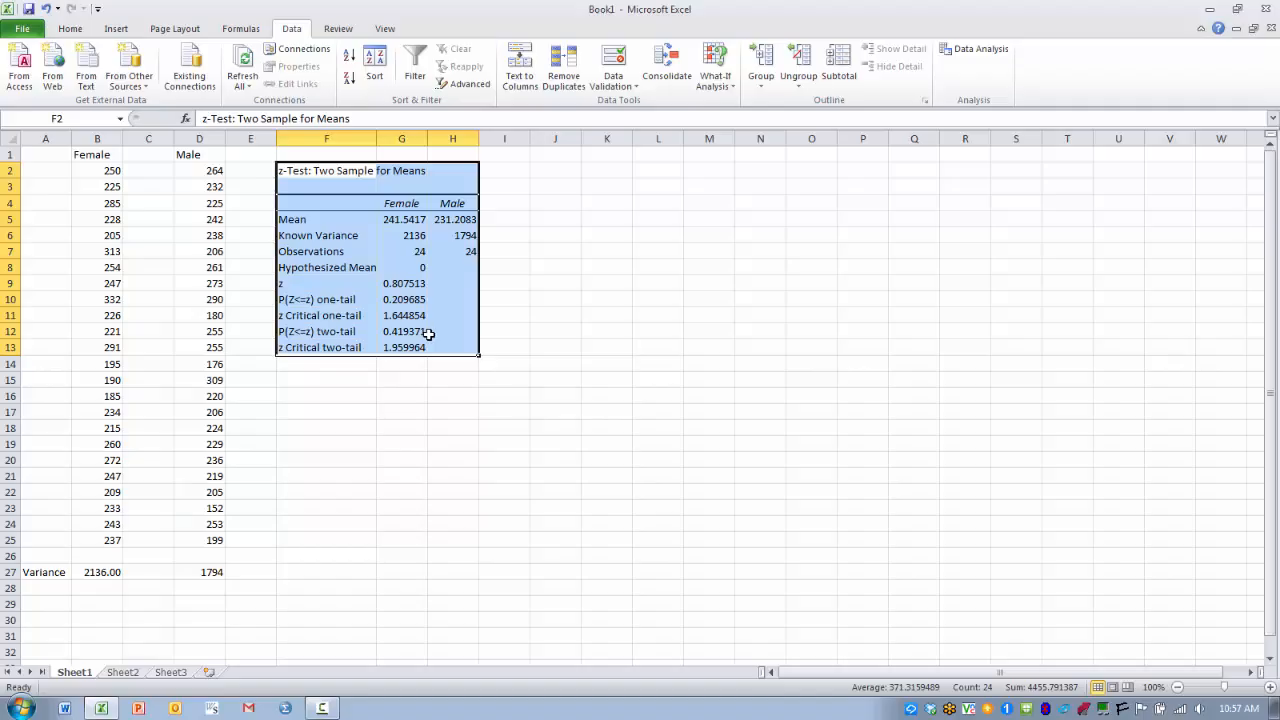
mouse_move(491, 332)
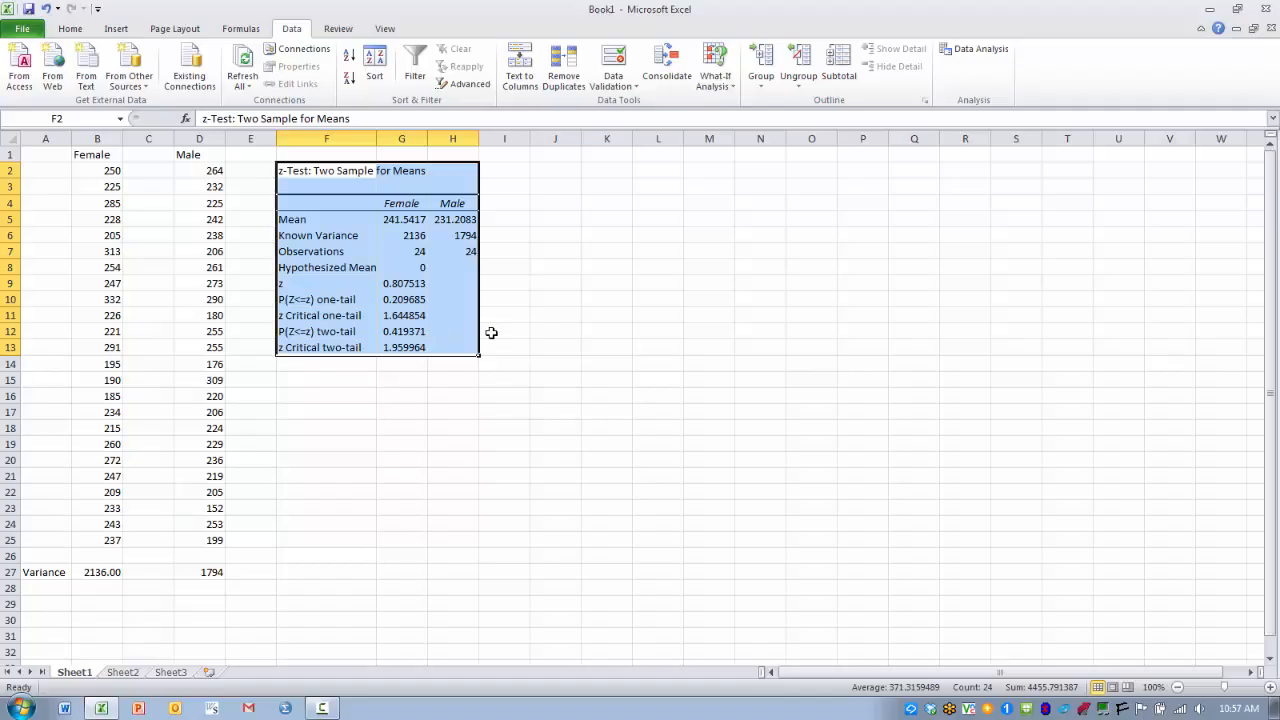